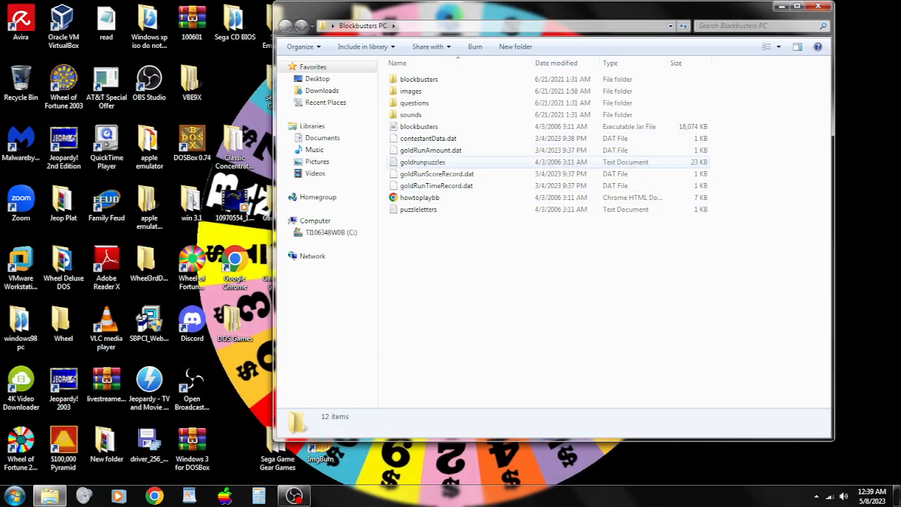
# Launch the blockbusters executable jar from the Blockbusters PC folder.
pyautogui.click(420, 127)
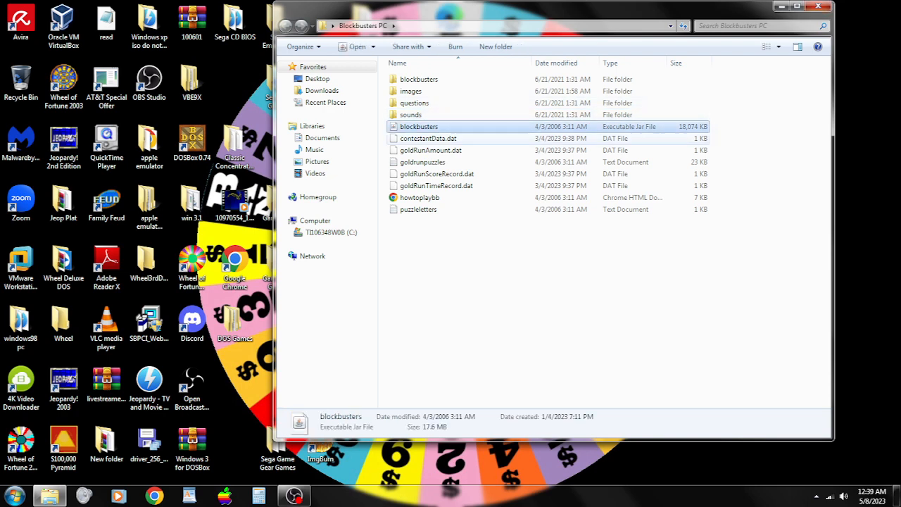
pyautogui.moveTo(419, 127)
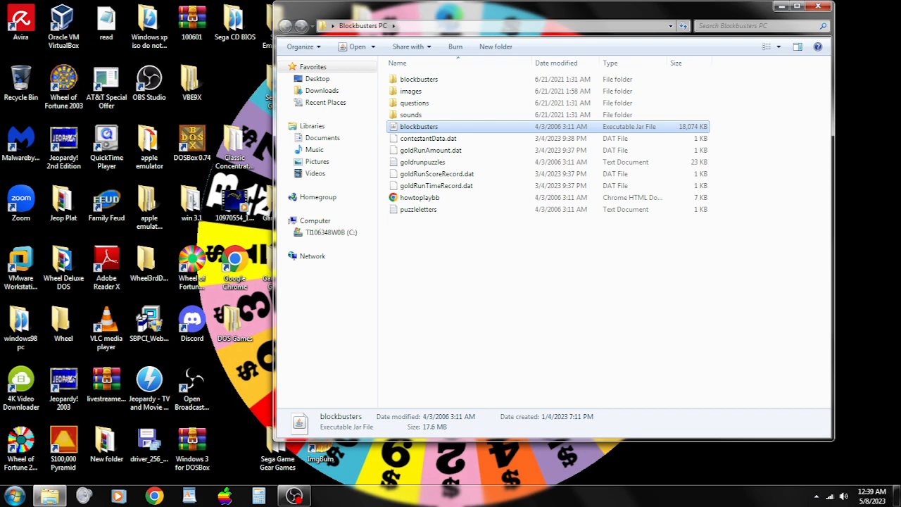
pyautogui.doubleClick(420, 127)
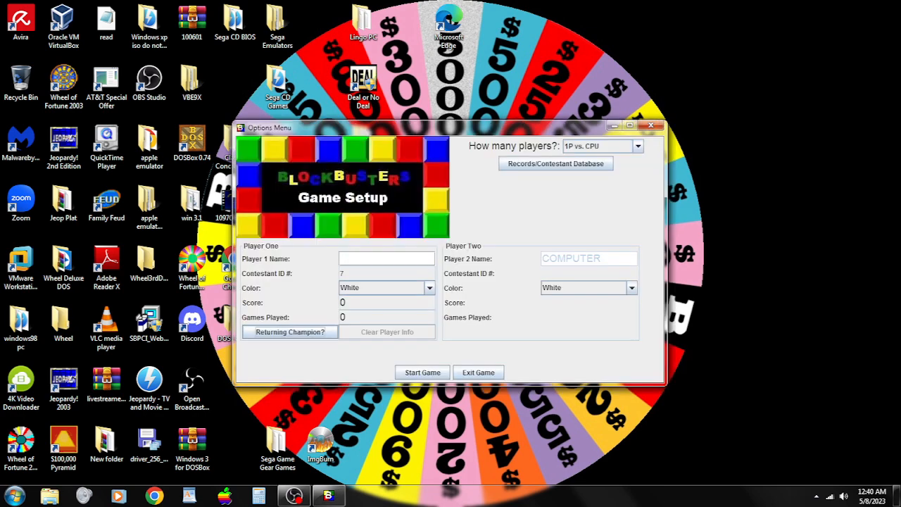
# Choose returning champion AUBREY in green versus the computer in orange and start the game.
pyautogui.click(288, 332)
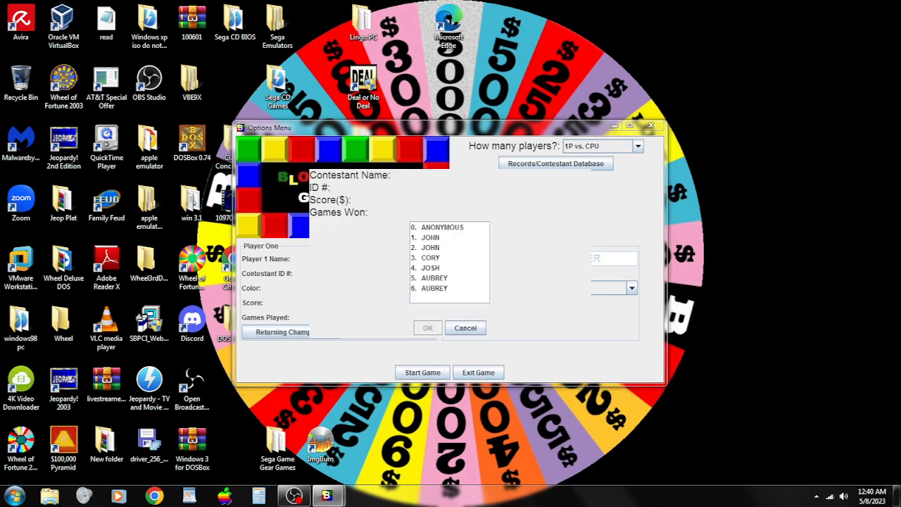
pyautogui.click(434, 278)
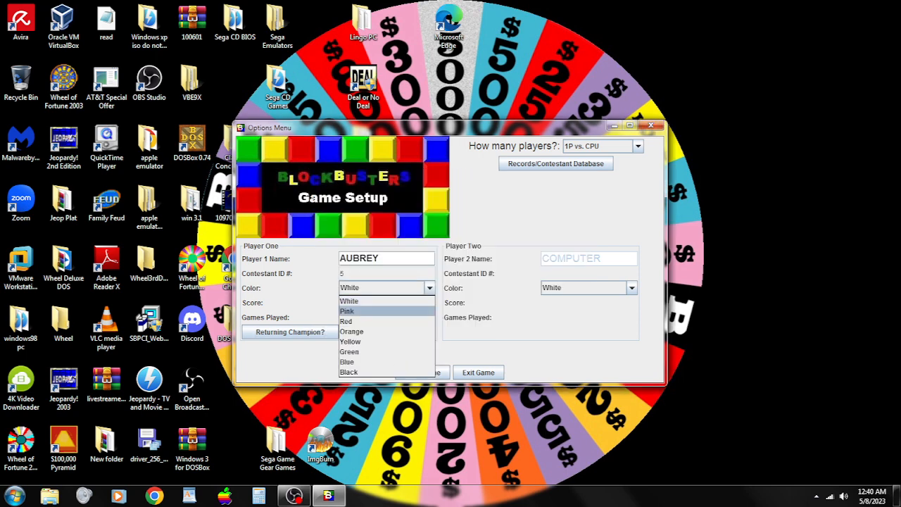
pyautogui.click(349, 352)
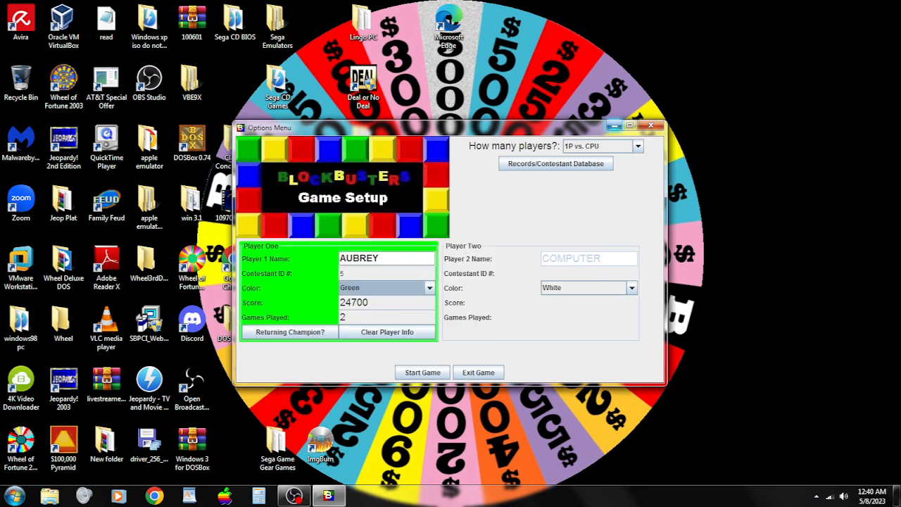
pyautogui.click(631, 287)
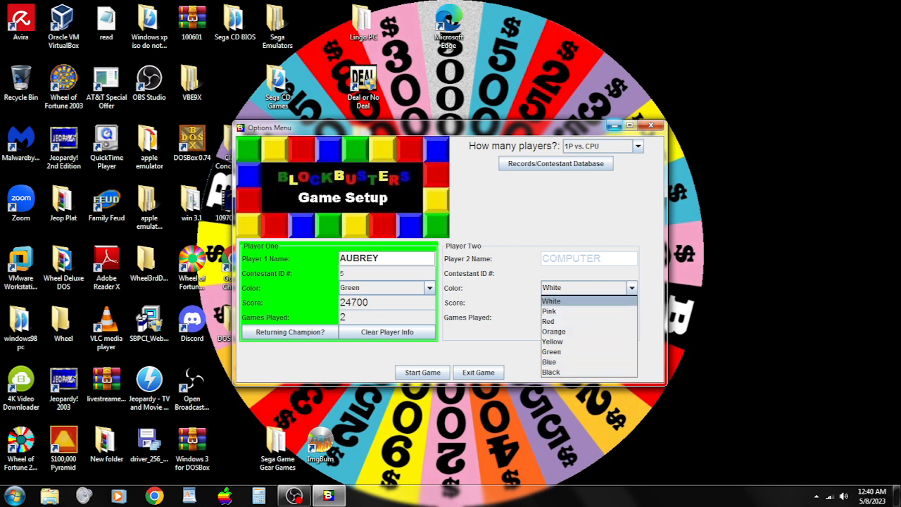
pyautogui.click(555, 331)
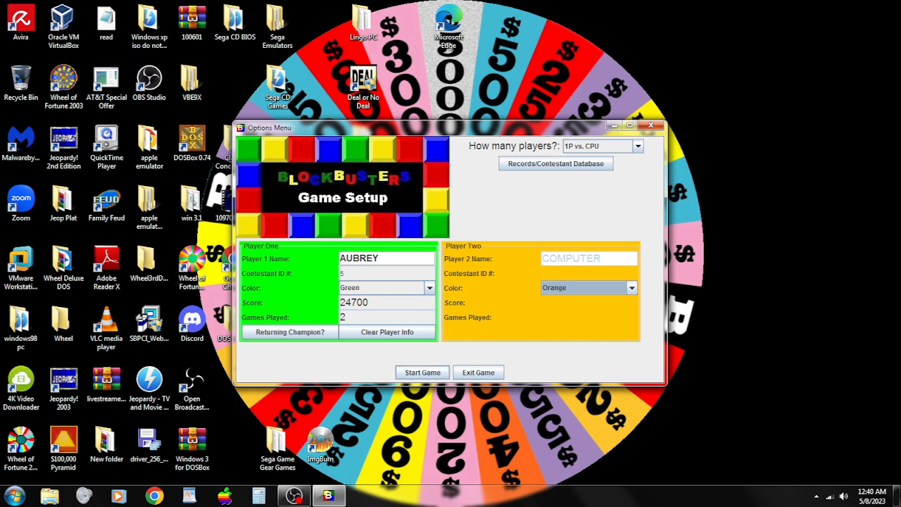
pyautogui.click(422, 371)
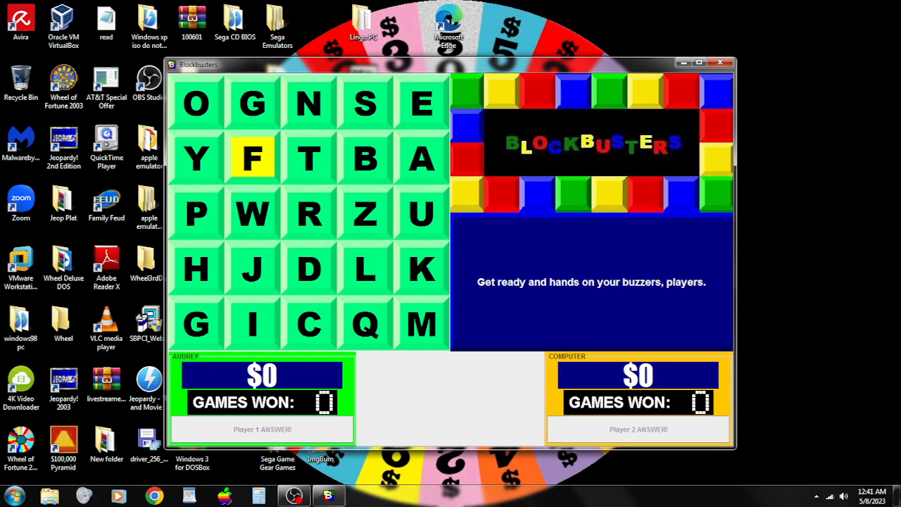
# Buzz in as Player 1 and submit the correct answer to the F question for $100.
pyautogui.click(252, 158)
pyautogui.write('fig')
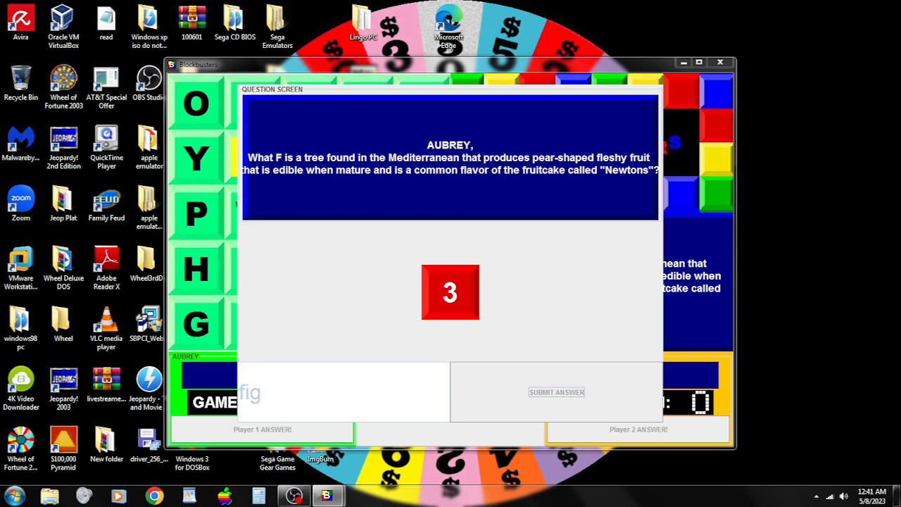
pyautogui.click(556, 392)
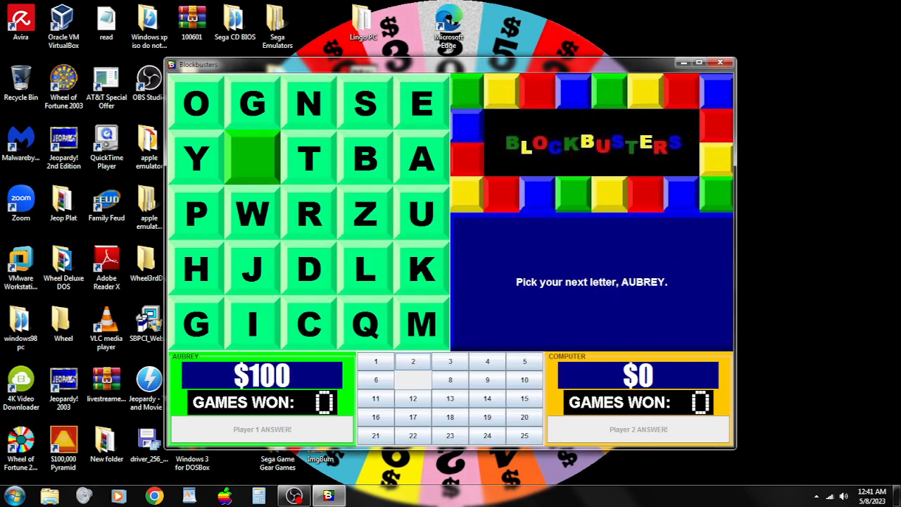
# Pick G, buzz in and submit goldenrod then golf to claim the G block at $200.
pyautogui.click(252, 102)
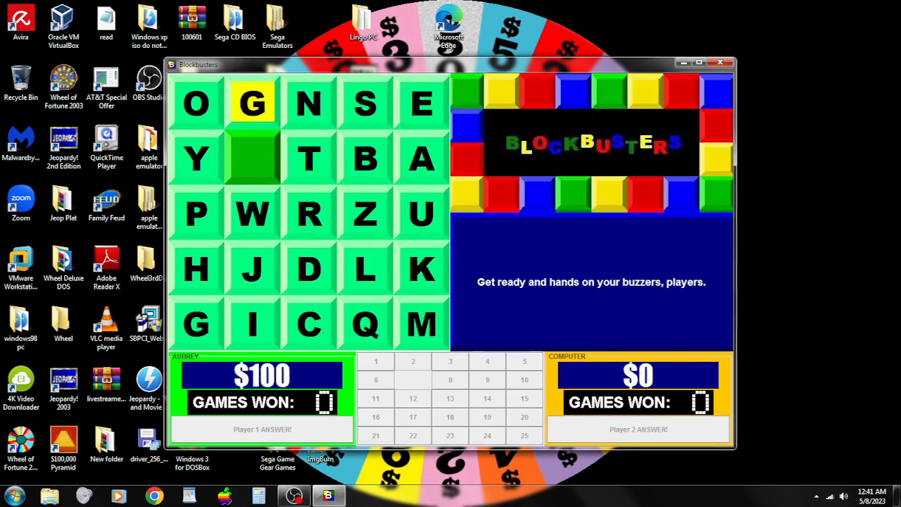
pyautogui.click(252, 105)
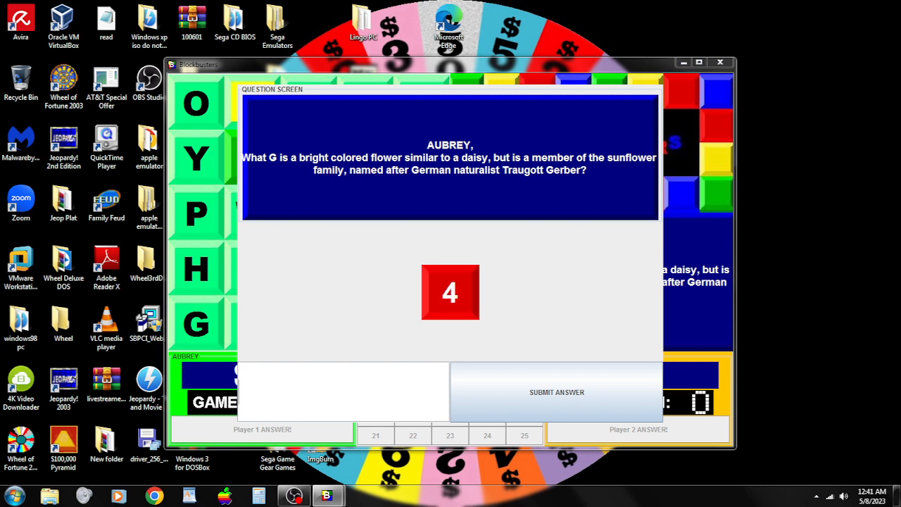
pyautogui.write('goldenrod')
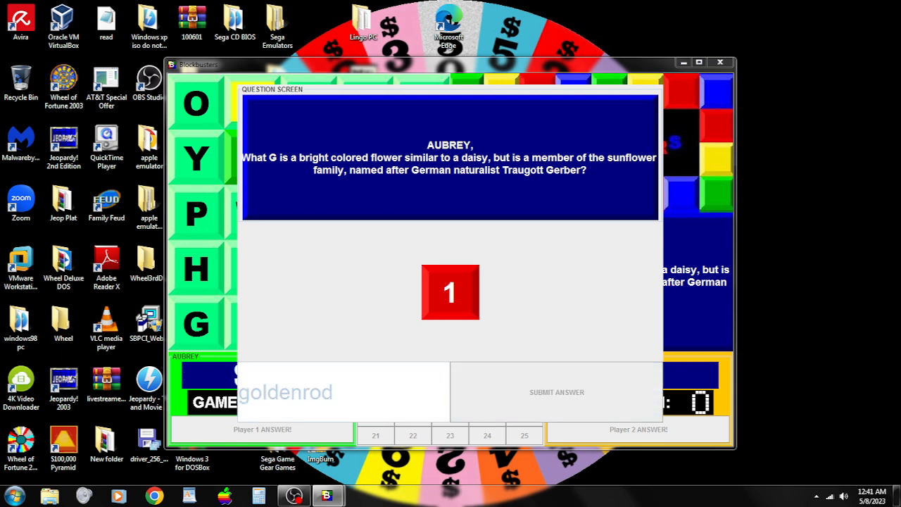
pyautogui.click(557, 391)
pyautogui.write('golf')
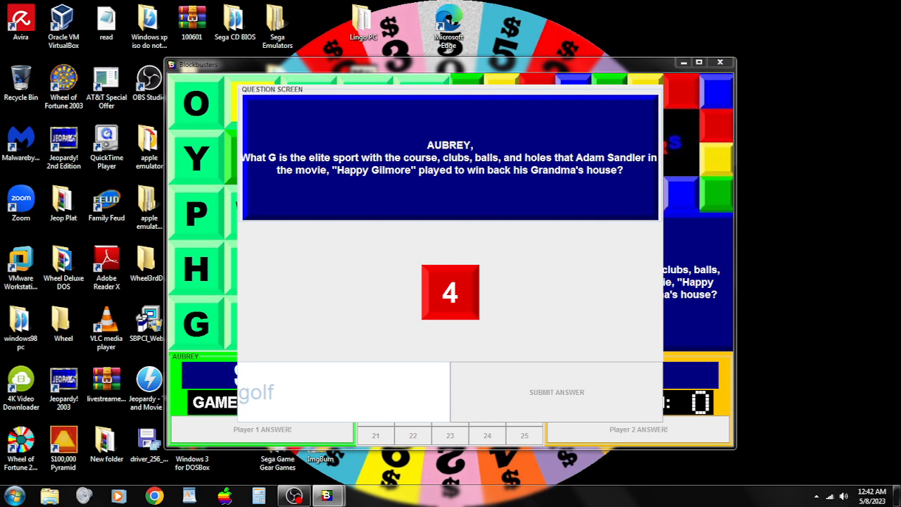
pyautogui.click(557, 392)
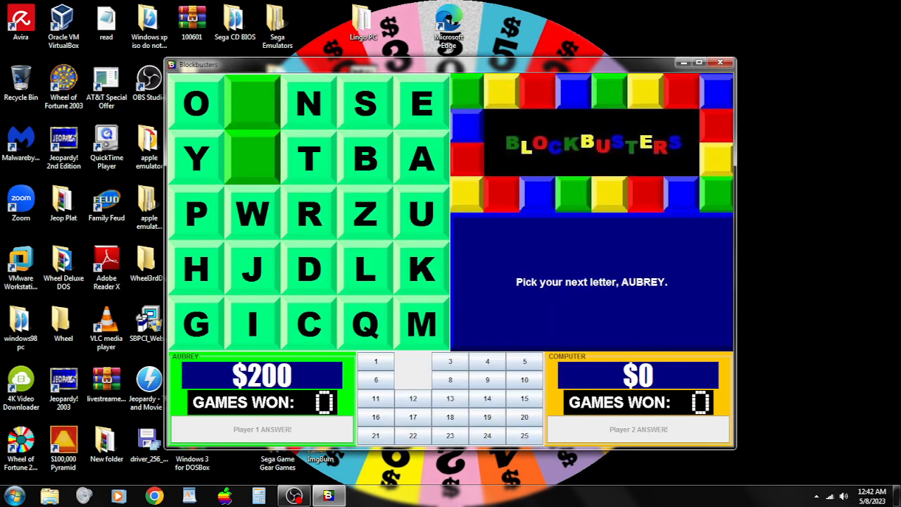
# Claim the W block with a correct answer, then buzz in on J and enter jar.
pyautogui.click(253, 214)
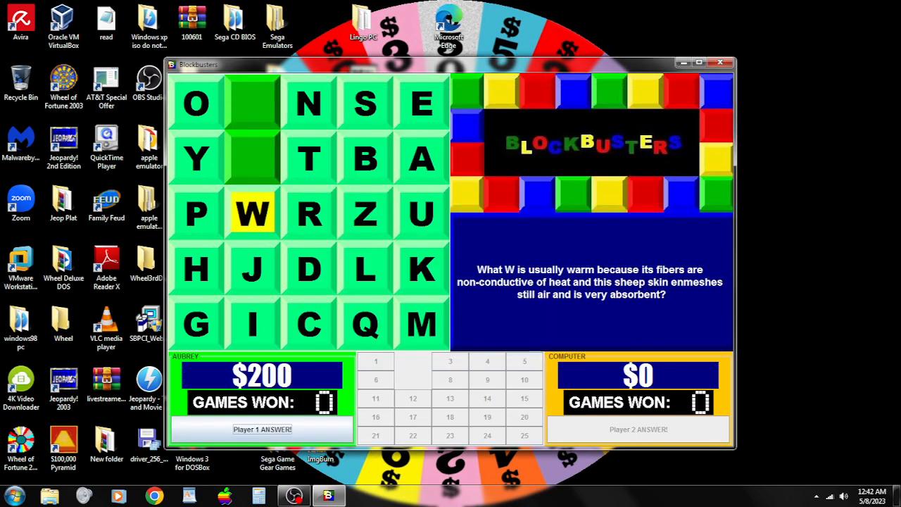
pyautogui.click(252, 214)
pyautogui.write('wool')
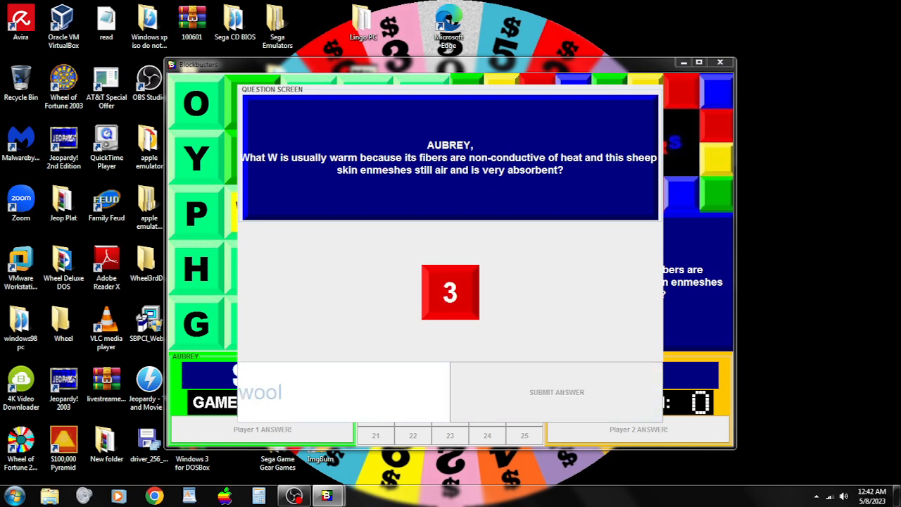
pyautogui.click(556, 392)
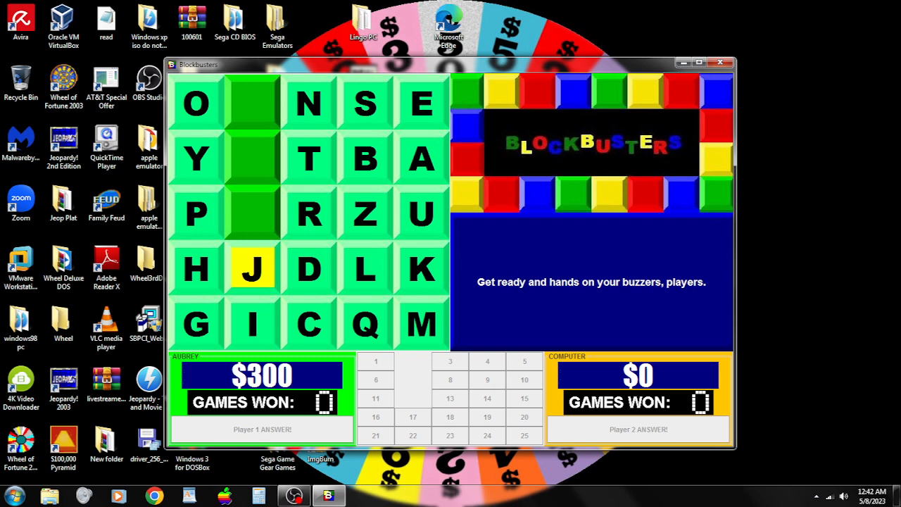
pyautogui.click(251, 267)
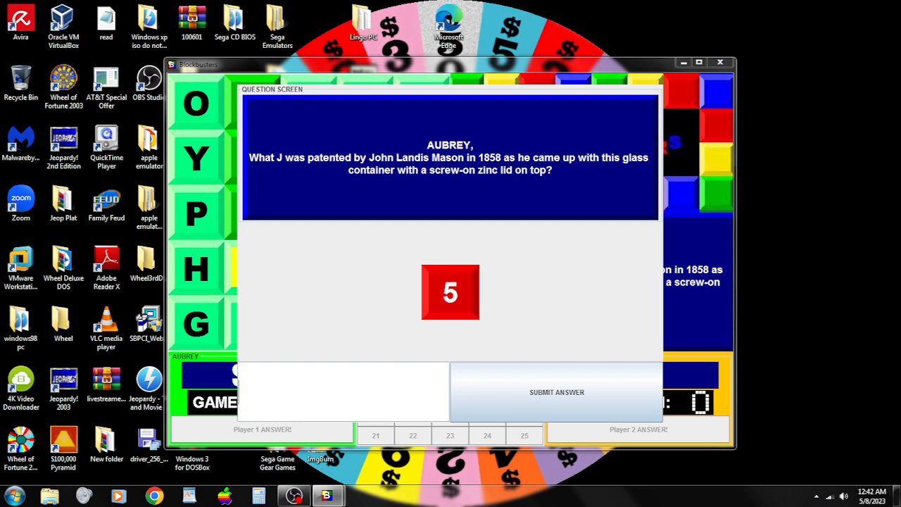
pyautogui.write('jar')
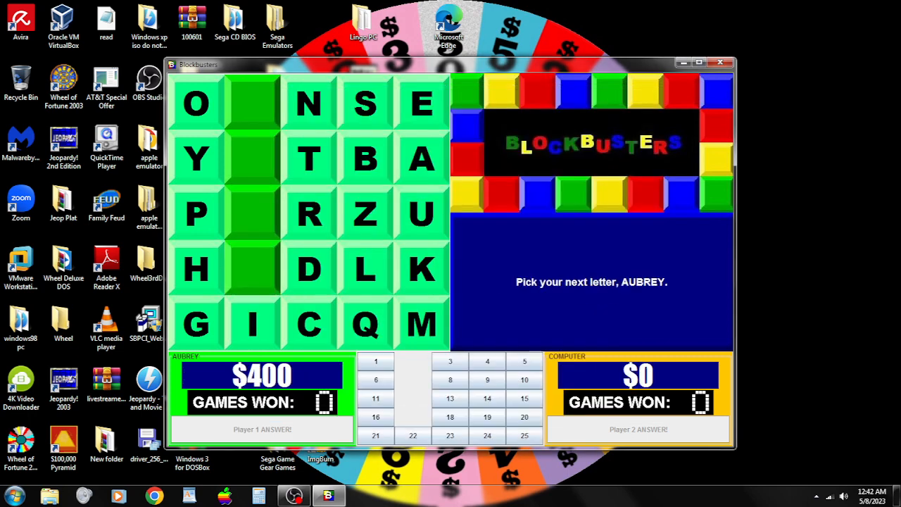
# Pick the I block and submit Ivy to win it.
pyautogui.click(252, 324)
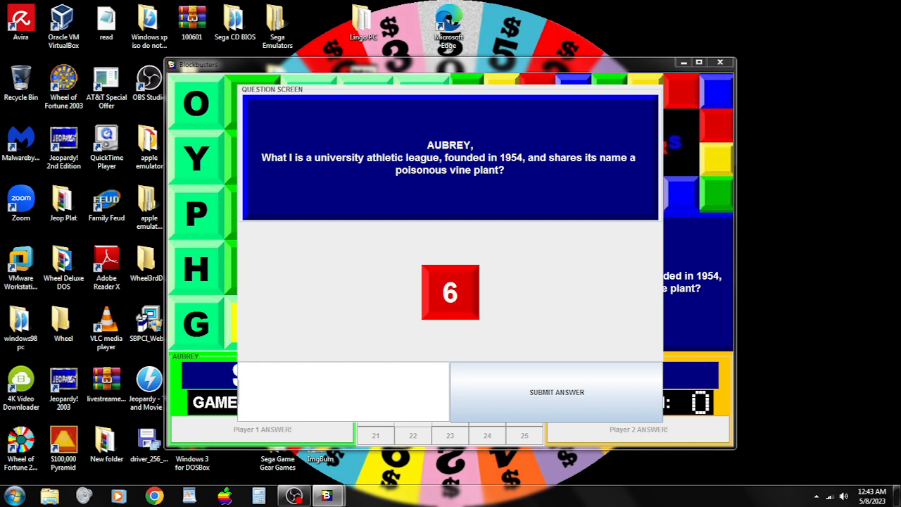
pyautogui.write('Ivy')
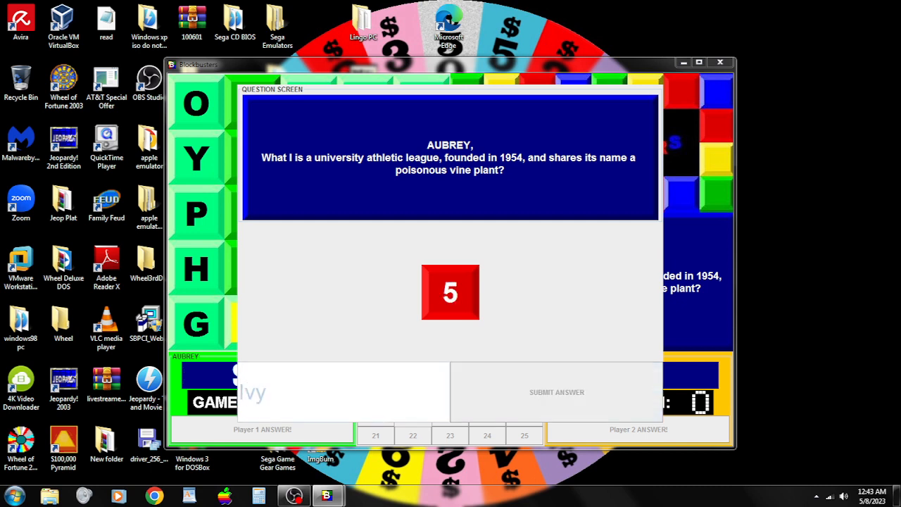
pyautogui.click(556, 392)
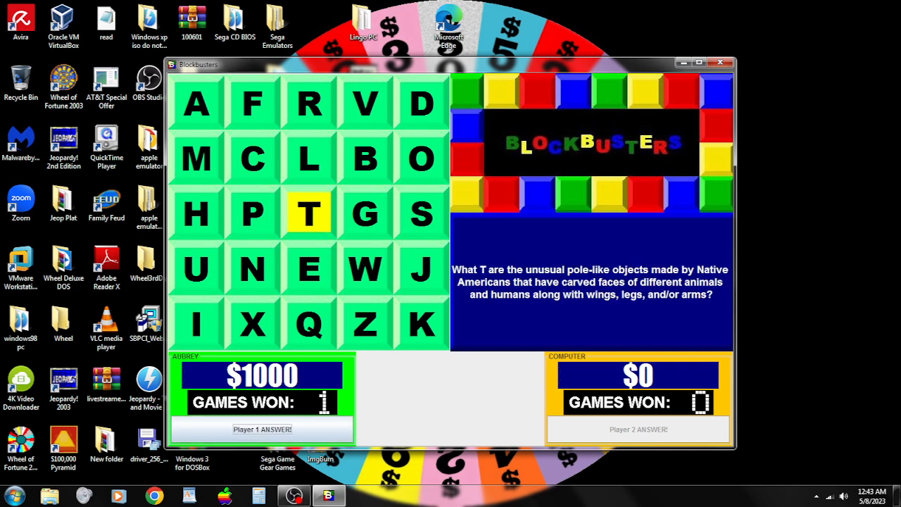
# Win the T square with totem, then pick L and submit Listerine to claim it.
pyautogui.click(307, 215)
pyautogui.write('totem')
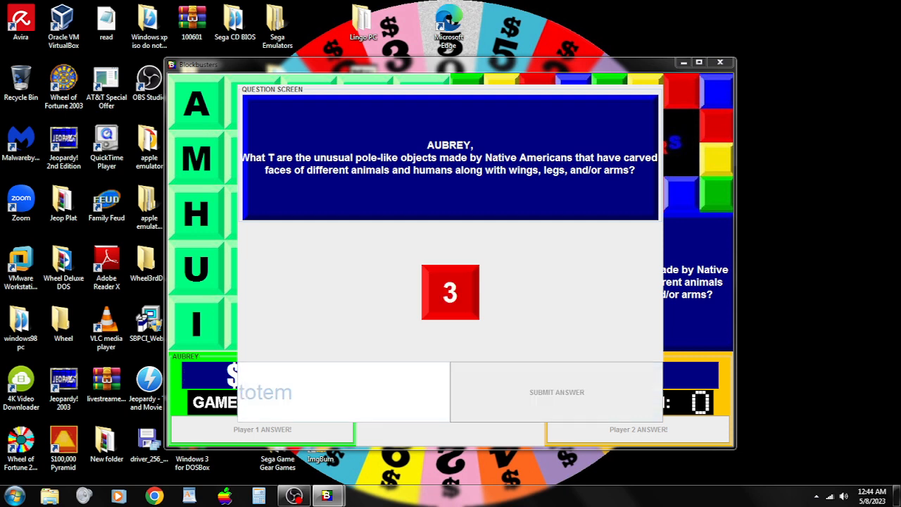
pyautogui.click(556, 392)
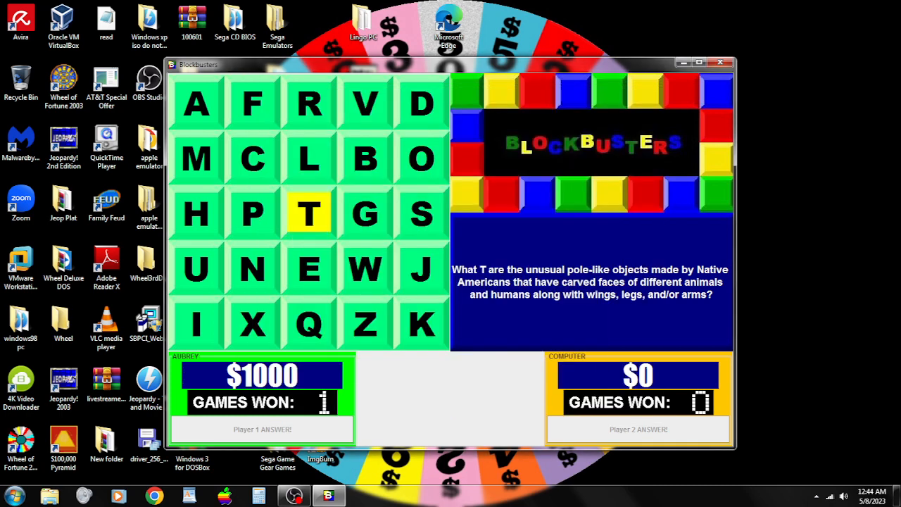
pyautogui.click(308, 214)
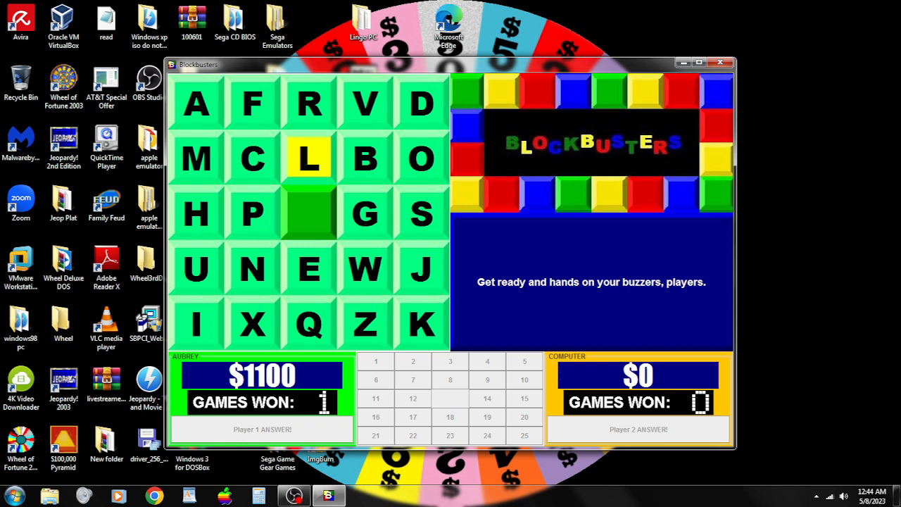
pyautogui.click(307, 158)
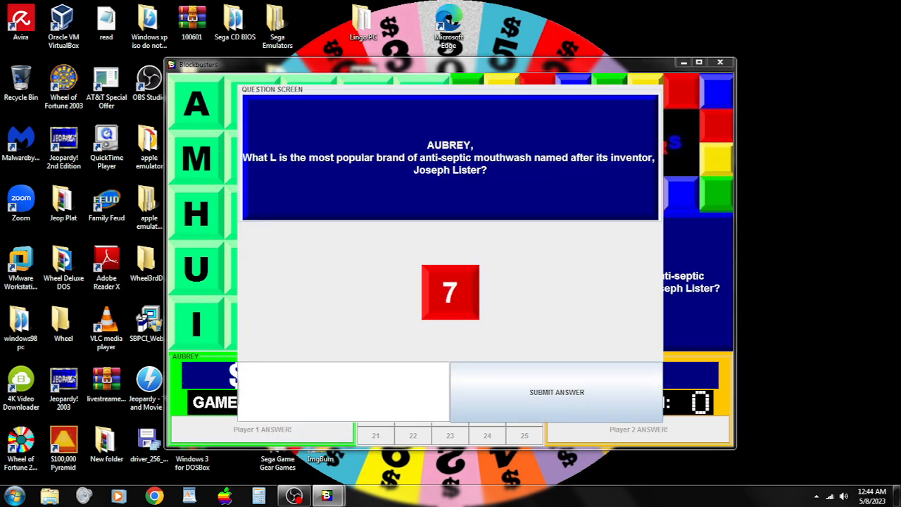
pyautogui.write('Listerine')
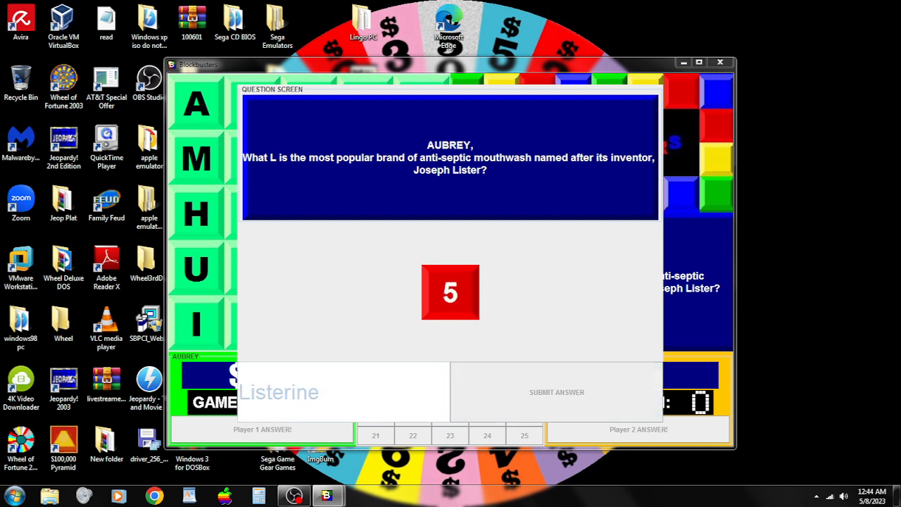
pyautogui.click(557, 392)
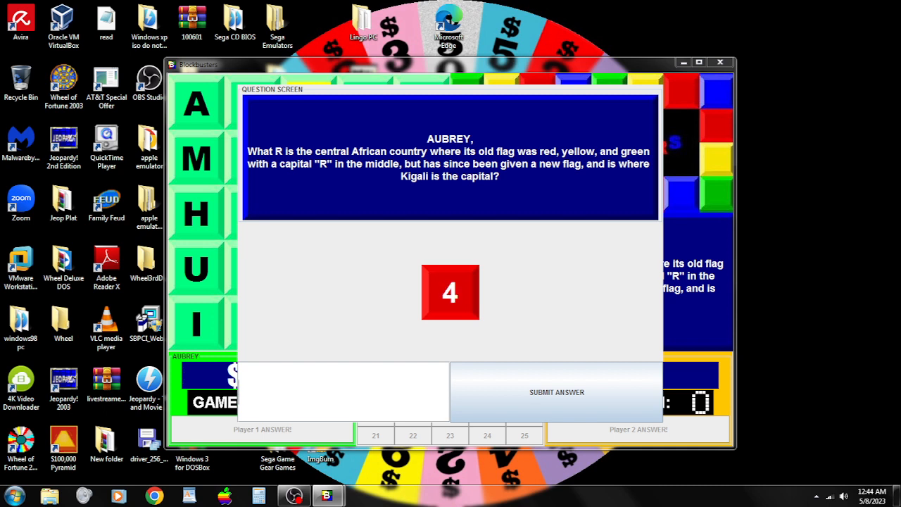
# Submit Rwanda for the R question, reaching $1300.
pyautogui.write('Rwan')
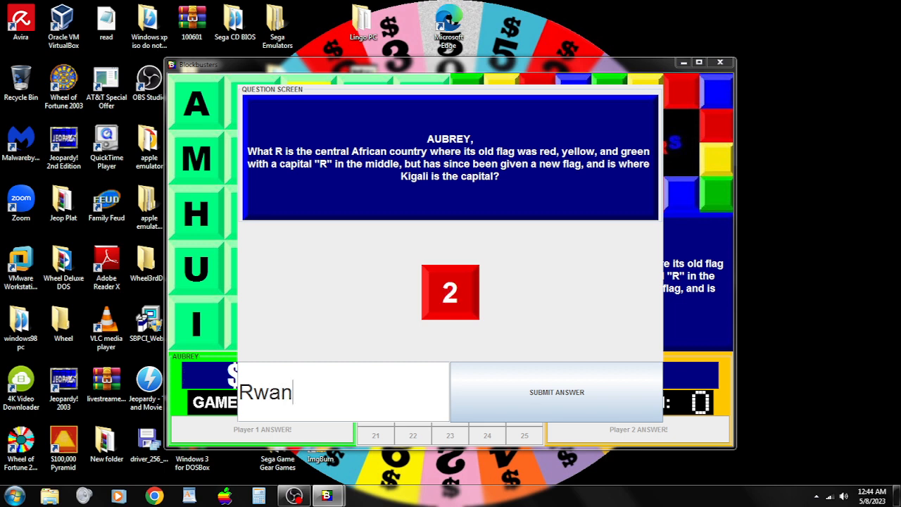
pyautogui.write('da')
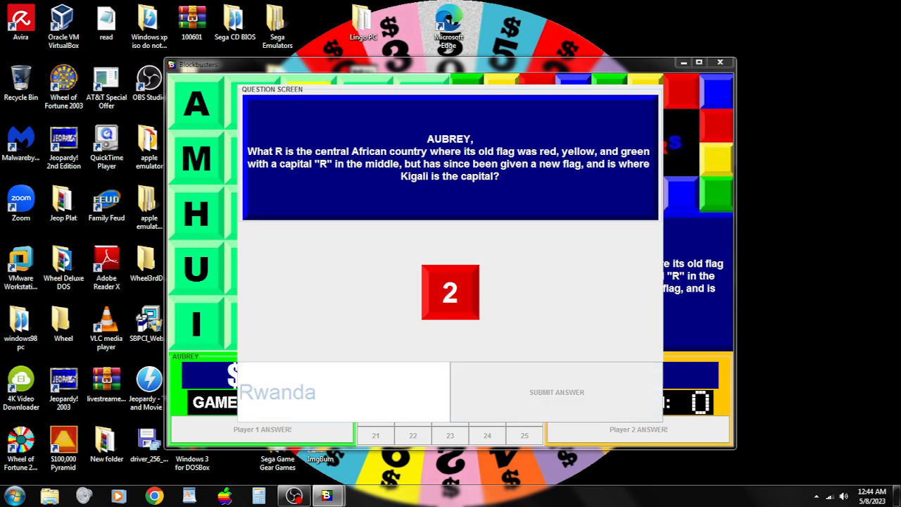
pyautogui.click(556, 391)
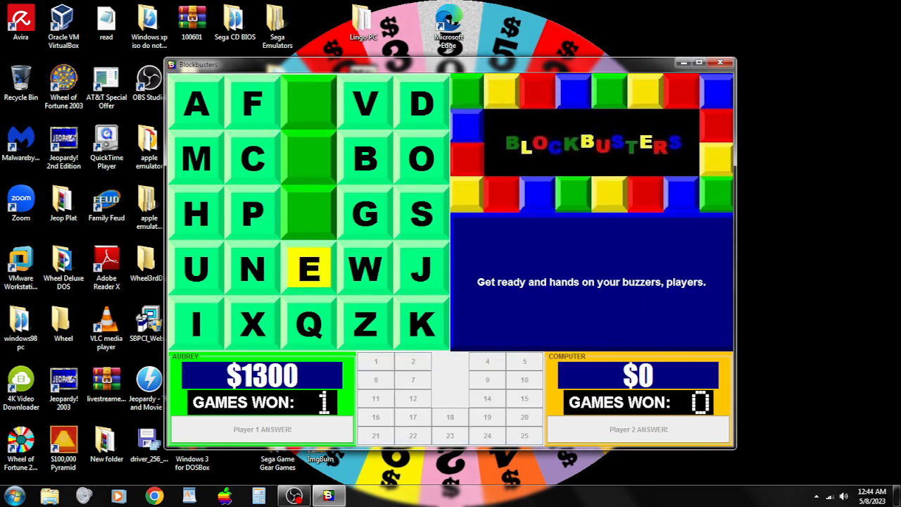
# Buzz in on E and submit EArl, which the computer ends up claiming.
pyautogui.click(308, 269)
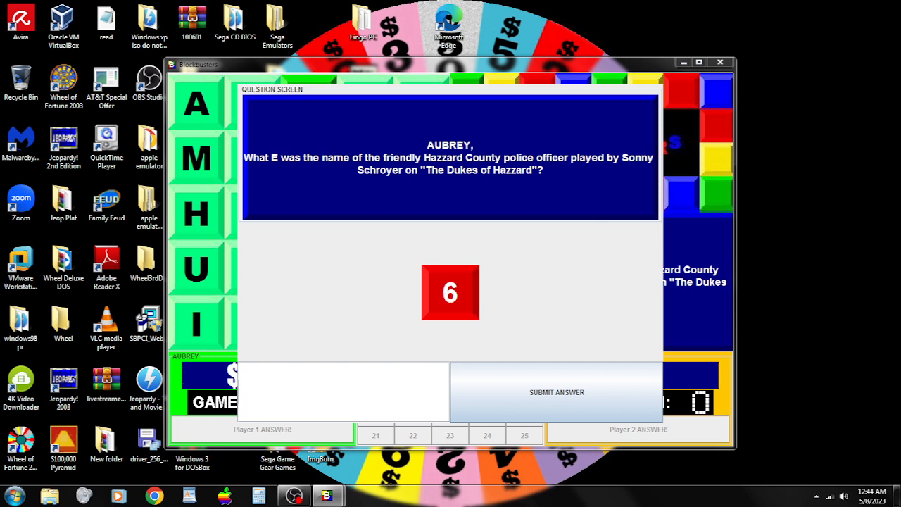
pyautogui.write('EArl')
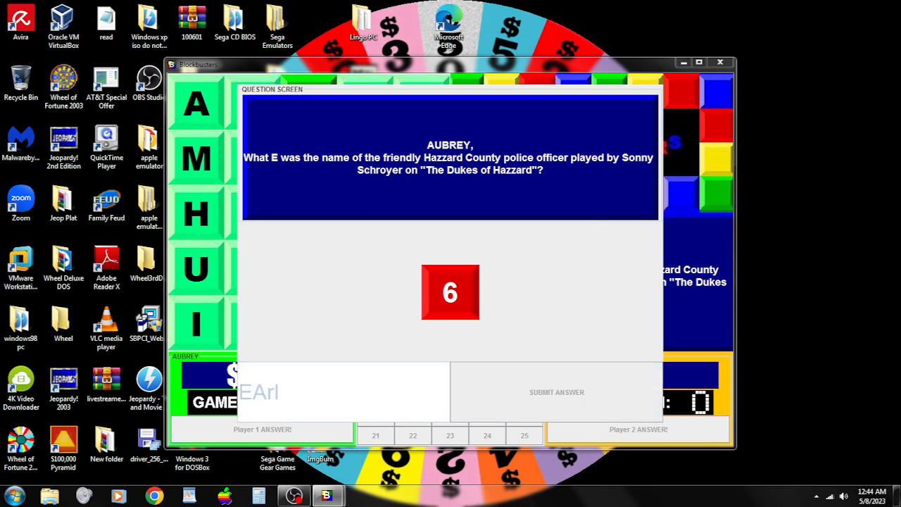
pyautogui.click(556, 391)
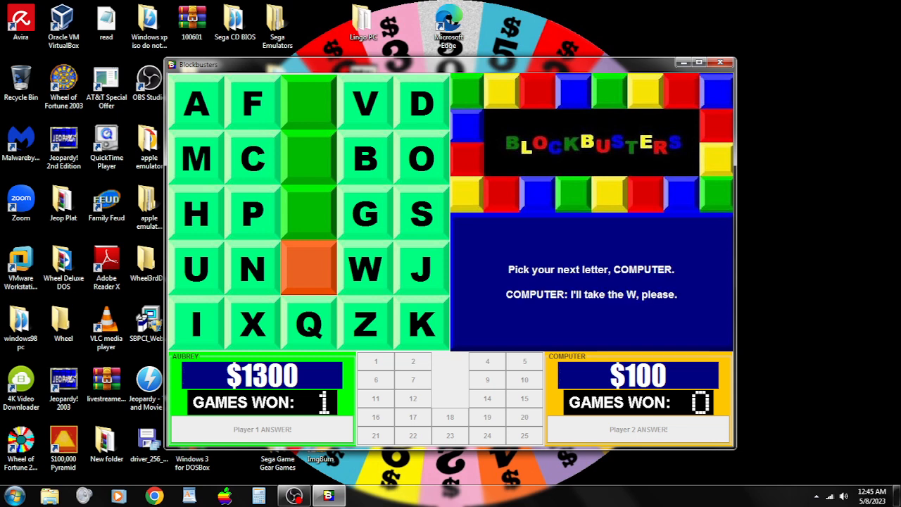
# Buzz in on W and continue after the computer's answer leaves W open.
pyautogui.click(368, 269)
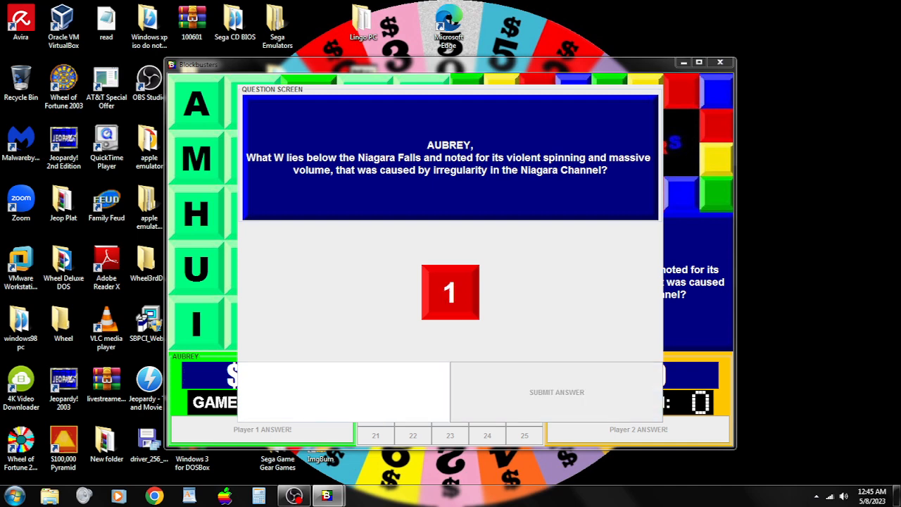
pyautogui.click(556, 392)
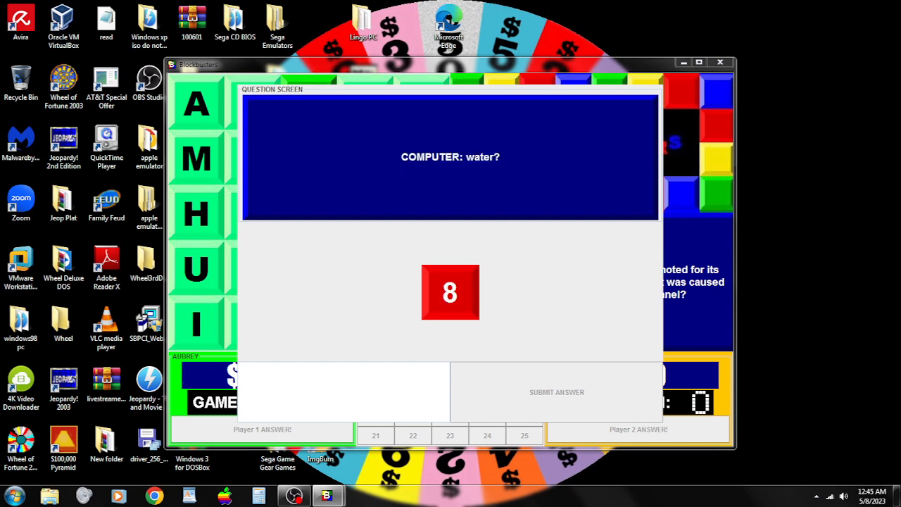
pyautogui.click(556, 391)
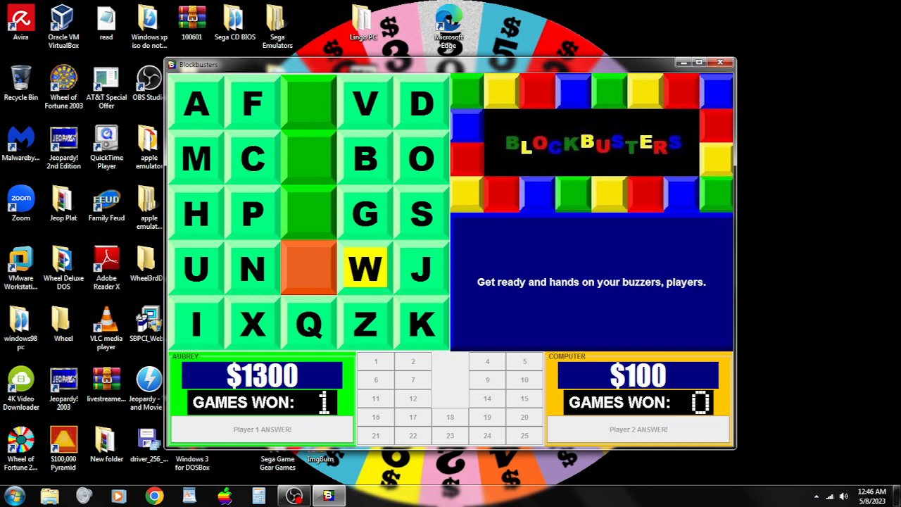
# Buzz in on W again and submit whirlpool to claim the square.
pyautogui.click(365, 268)
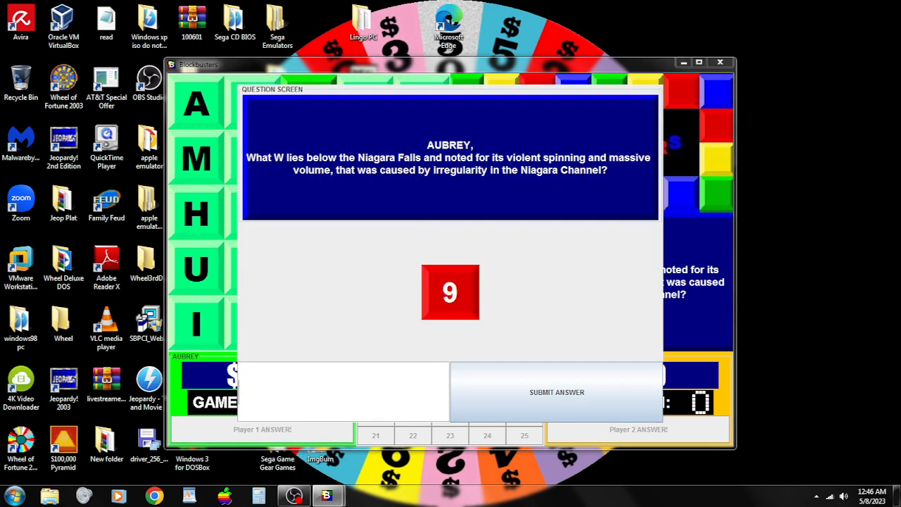
pyautogui.write('whirlpool')
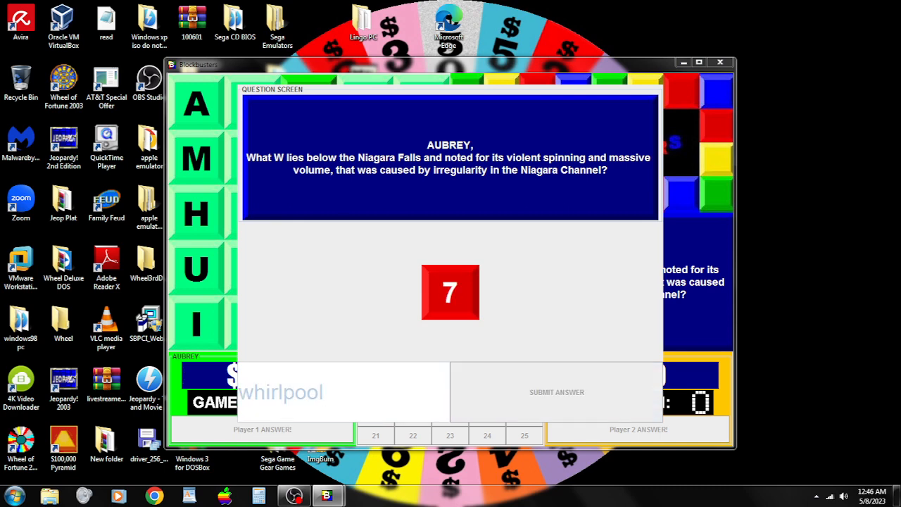
pyautogui.click(556, 392)
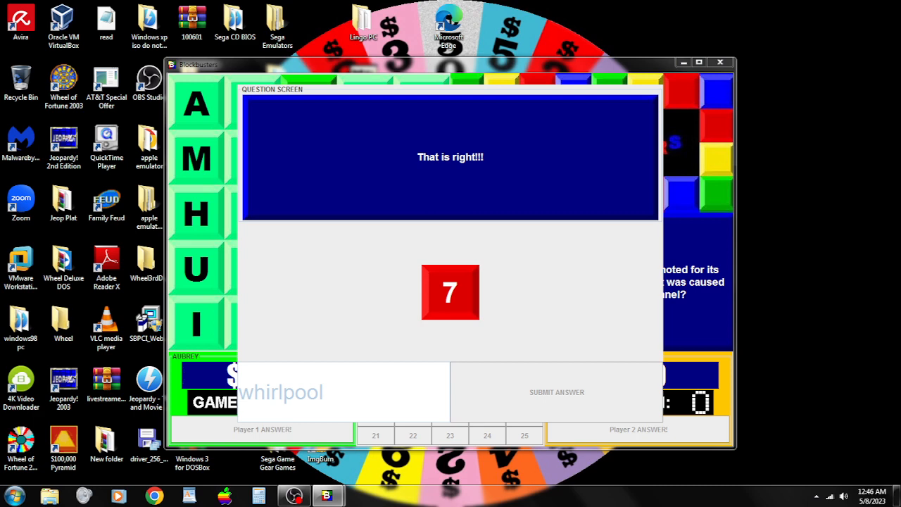
pyautogui.click(557, 391)
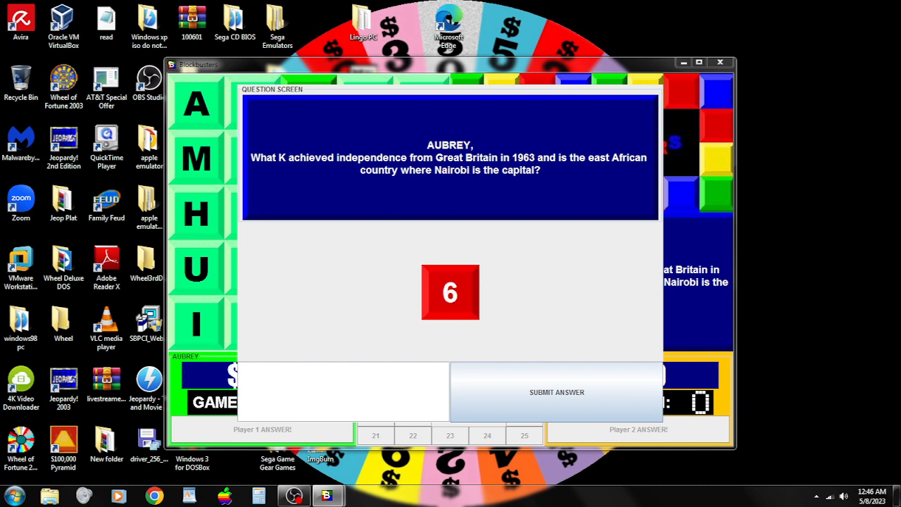
# Submit Kenya for the K question, reaching $1500.
pyautogui.write('Kenya')
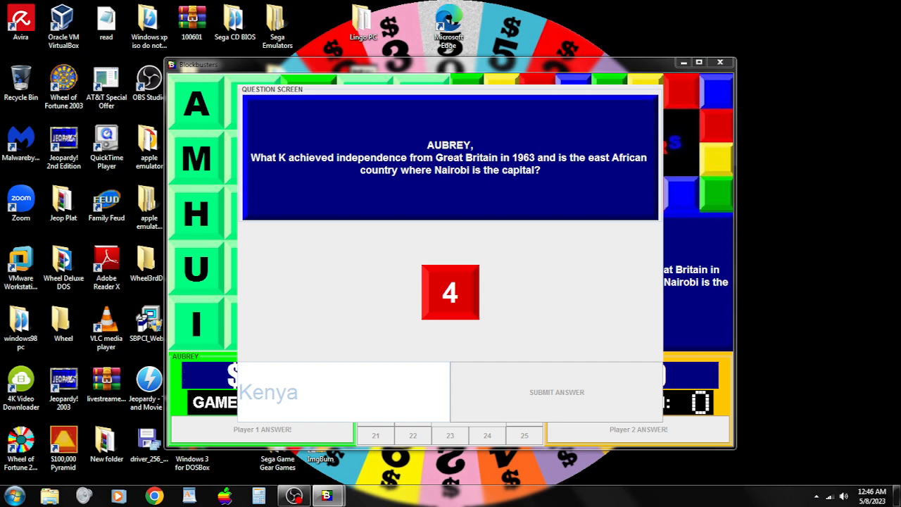
pyautogui.click(557, 392)
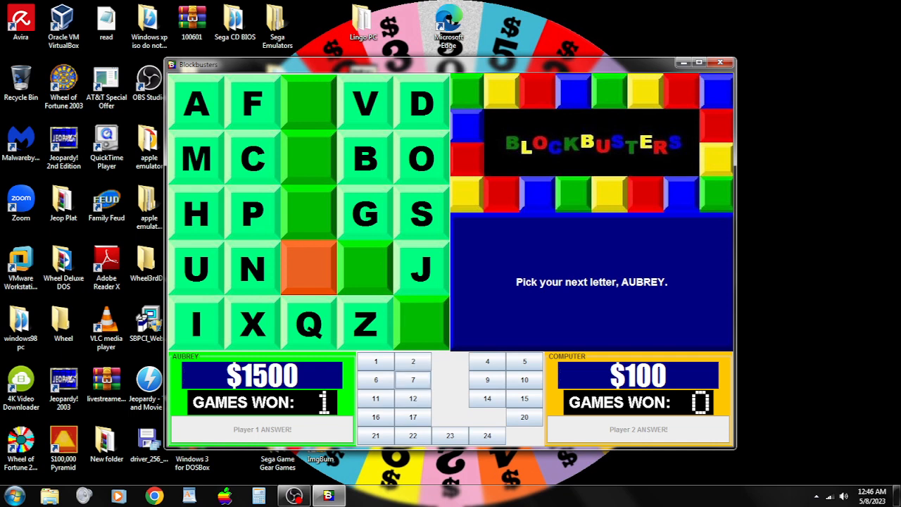
# Pick C, buzz in and submit Coca-Cola to claim the square at $1600.
pyautogui.click(250, 158)
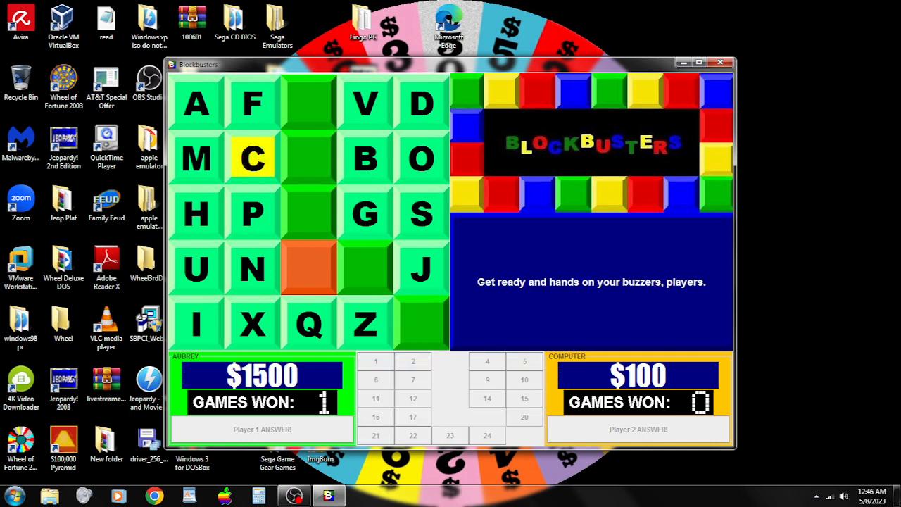
pyautogui.click(251, 158)
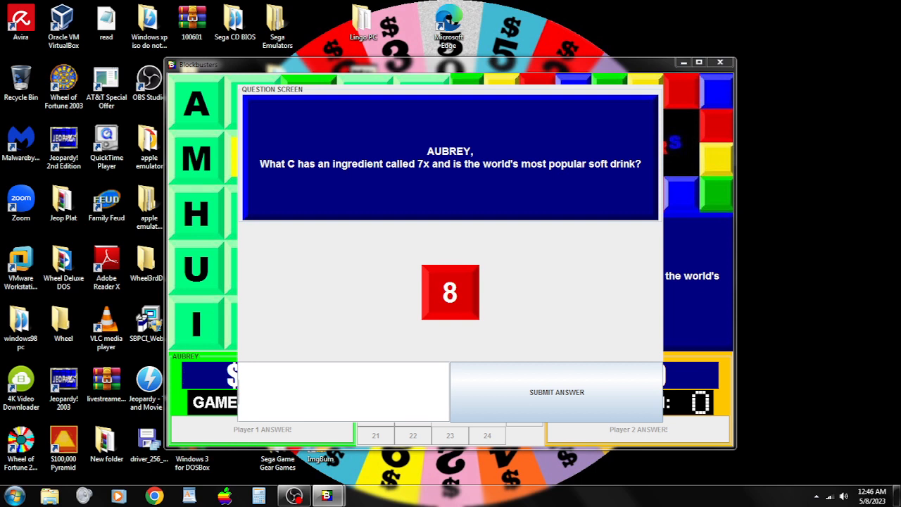
pyautogui.write('Coca-Cola')
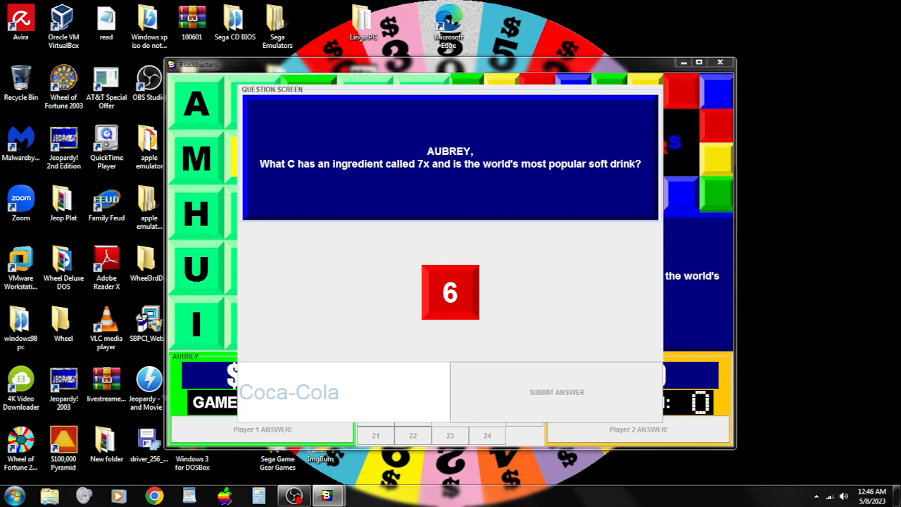
pyautogui.click(556, 391)
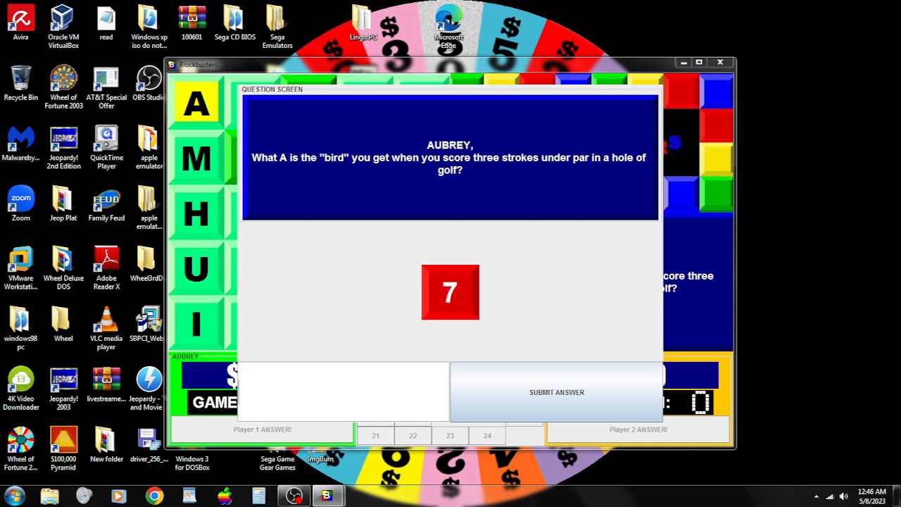
# Submit albatross for the A golf question to win the game.
pyautogui.write('alb')
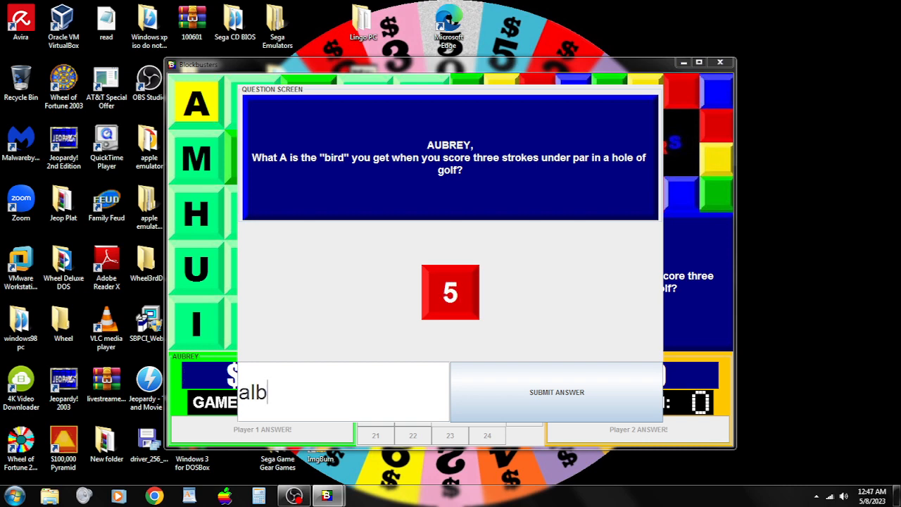
pyautogui.write('atross')
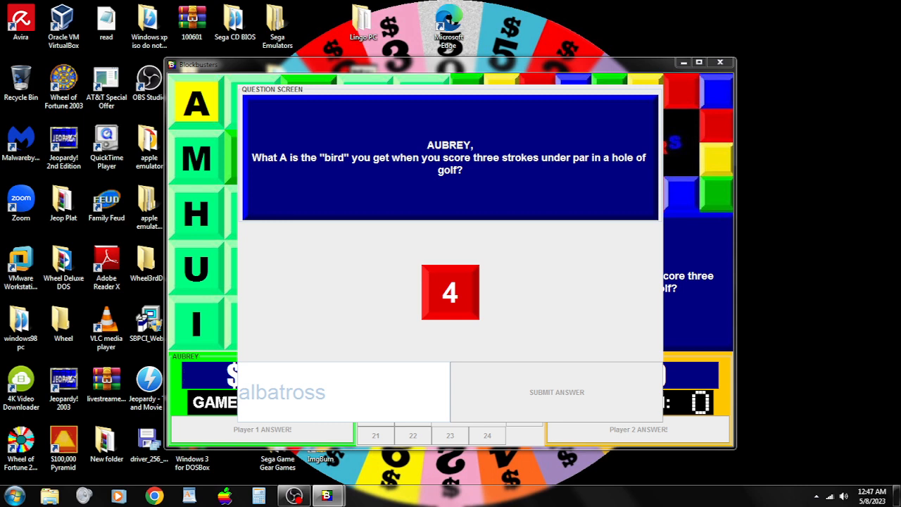
pyautogui.click(557, 392)
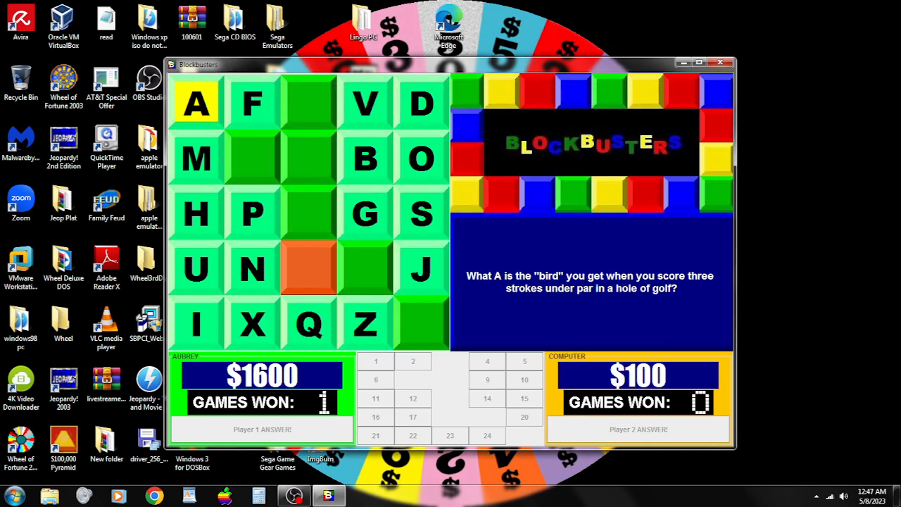
# Continue past the win screen into the Gold Run bonus round.
pyautogui.click(196, 101)
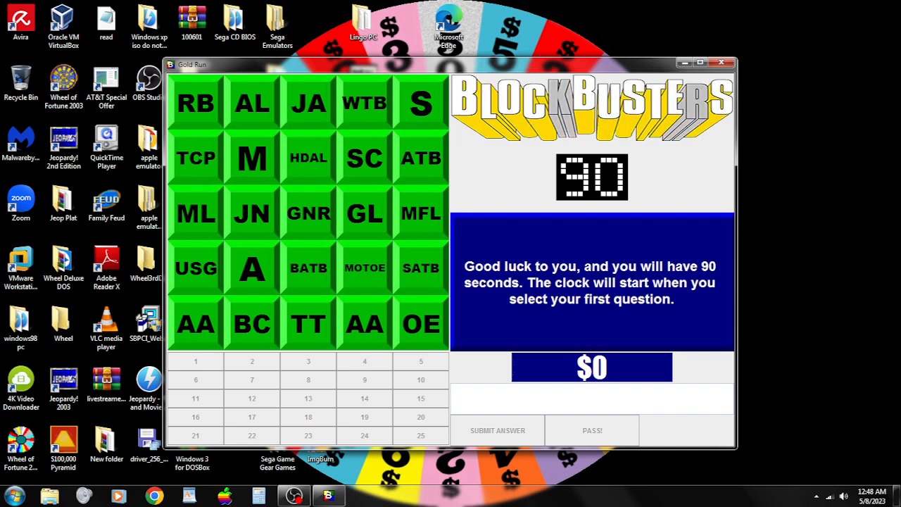
# Answer the RB Gold Run question with Raymond Burr.
pyautogui.click(195, 103)
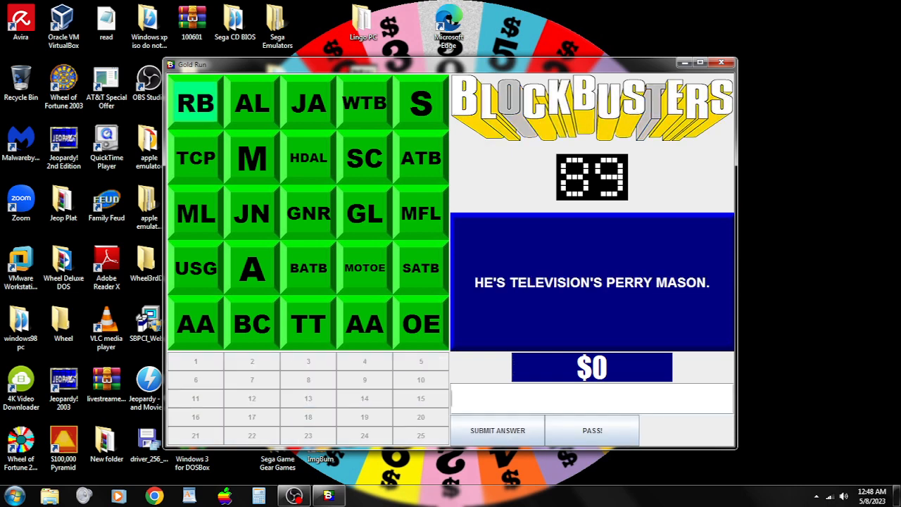
pyautogui.write('Ramon')
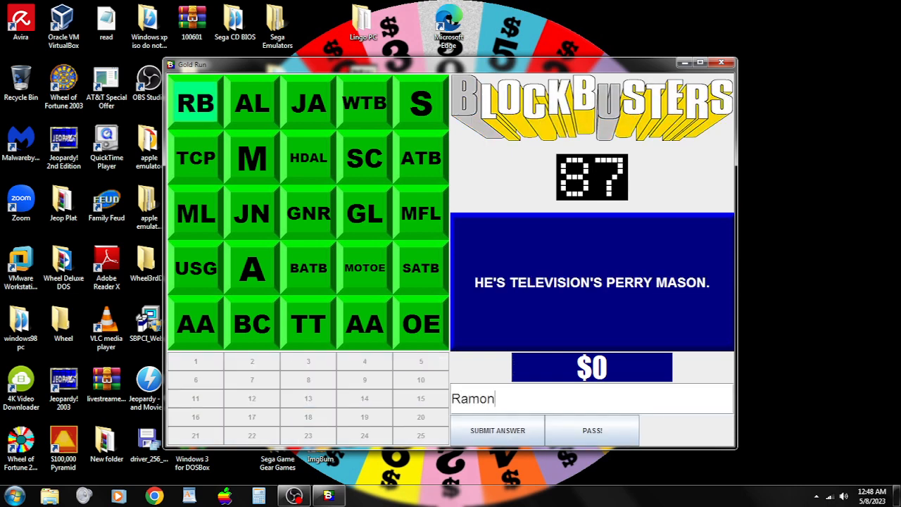
pyautogui.write('Raymond Burr')
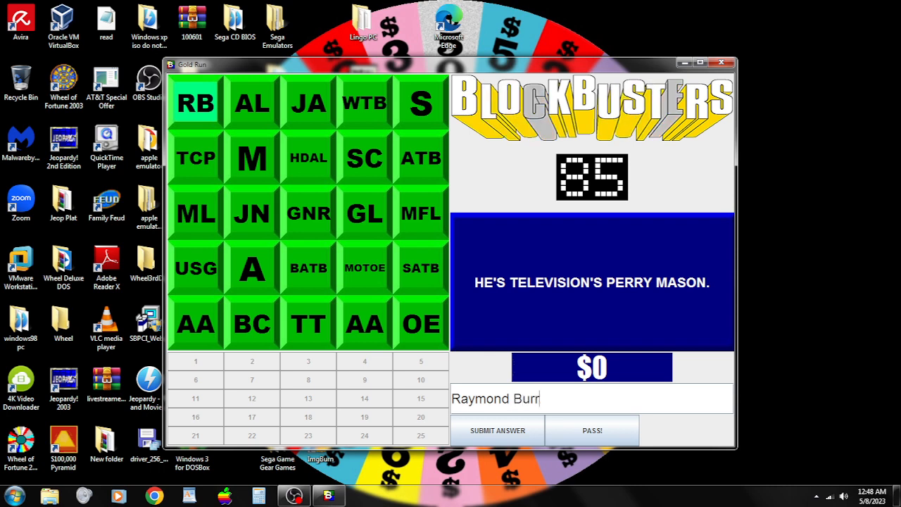
pyautogui.click(496, 431)
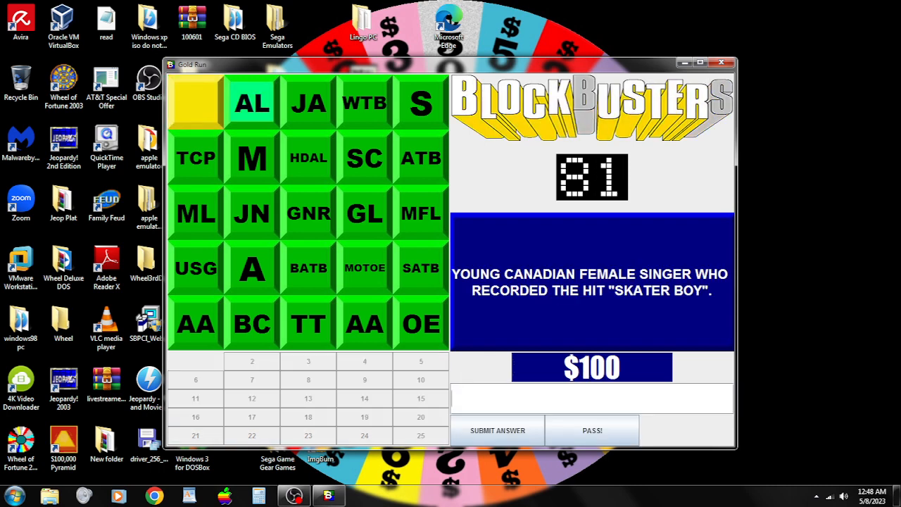
# Answer AL with Avril, then pick JA and enter John Adams.
pyautogui.write('Avri')
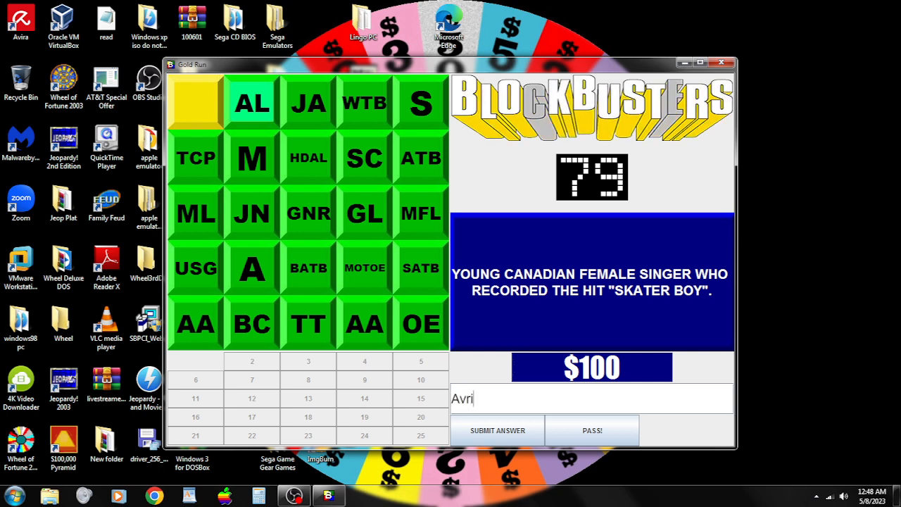
pyautogui.click(497, 431)
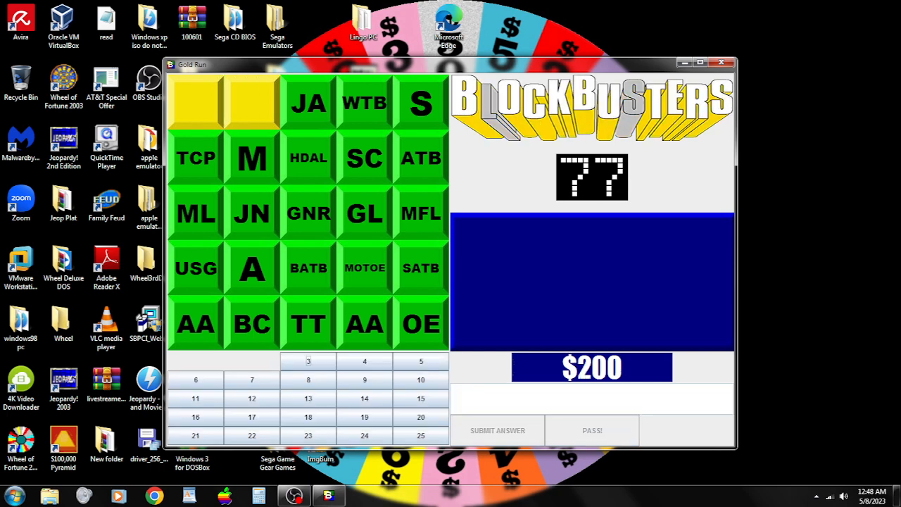
pyautogui.click(307, 105)
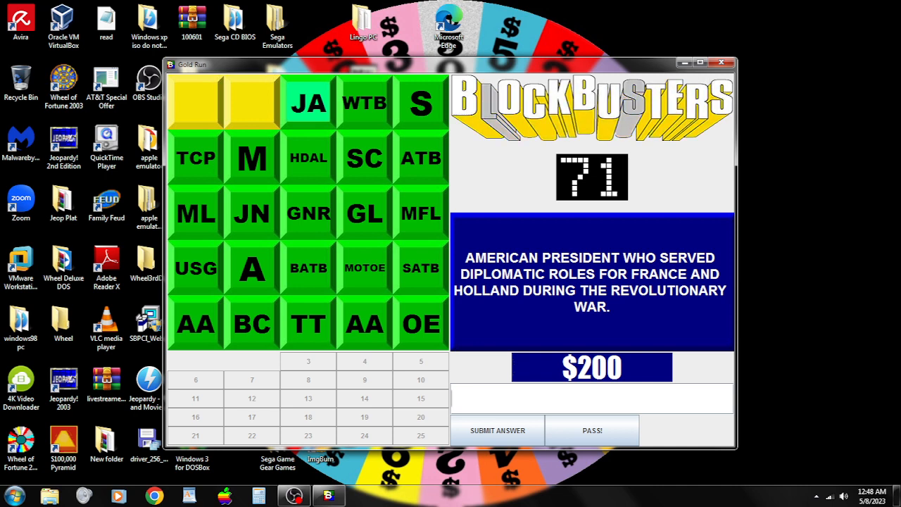
pyautogui.write('John Adams')
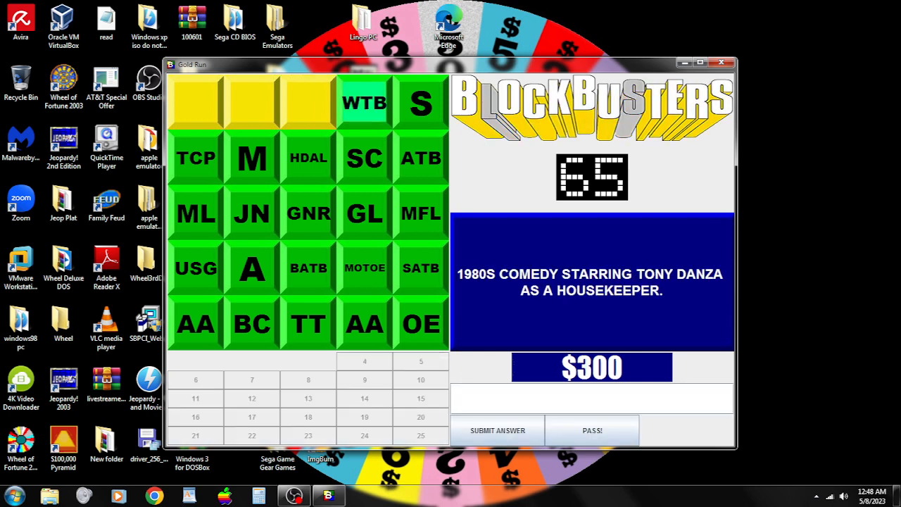
# Submit Who's The Boss (missed), then answer TCP with The Color Purple.
pyautogui.write("Who's The Boss")
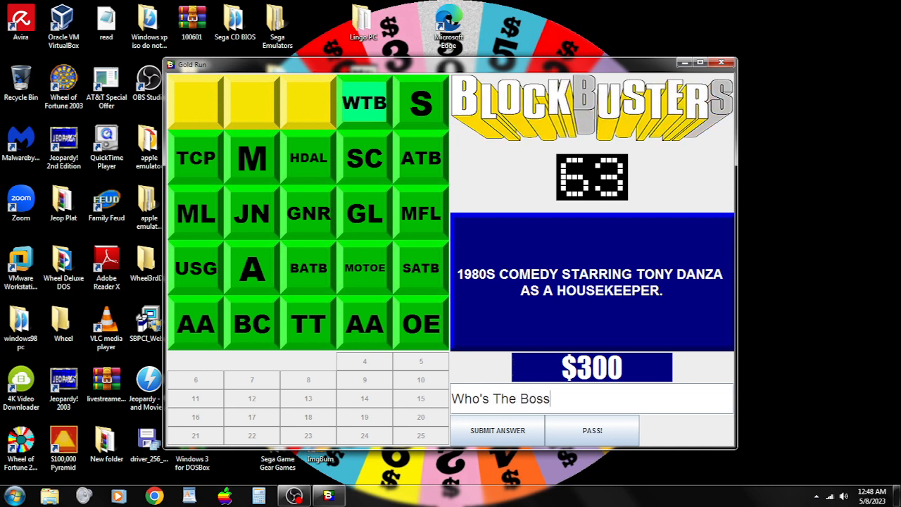
pyautogui.click(497, 431)
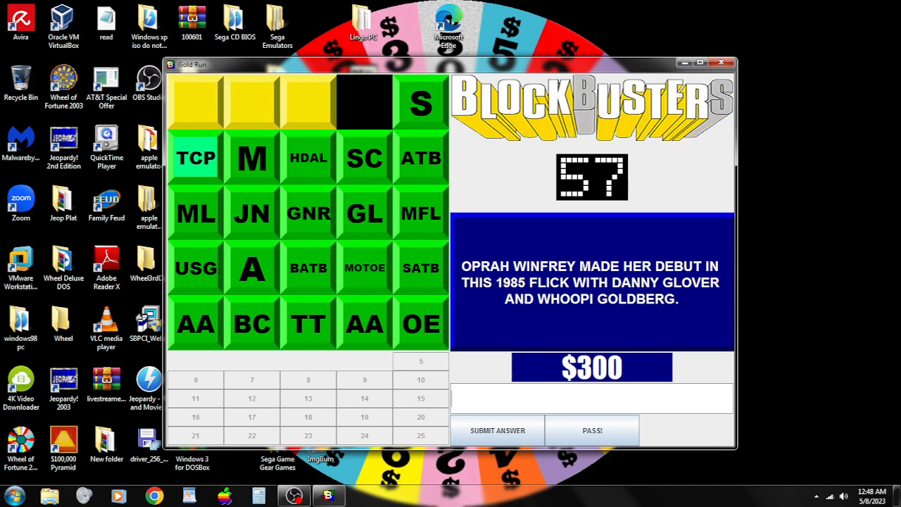
pyautogui.write('The Color P')
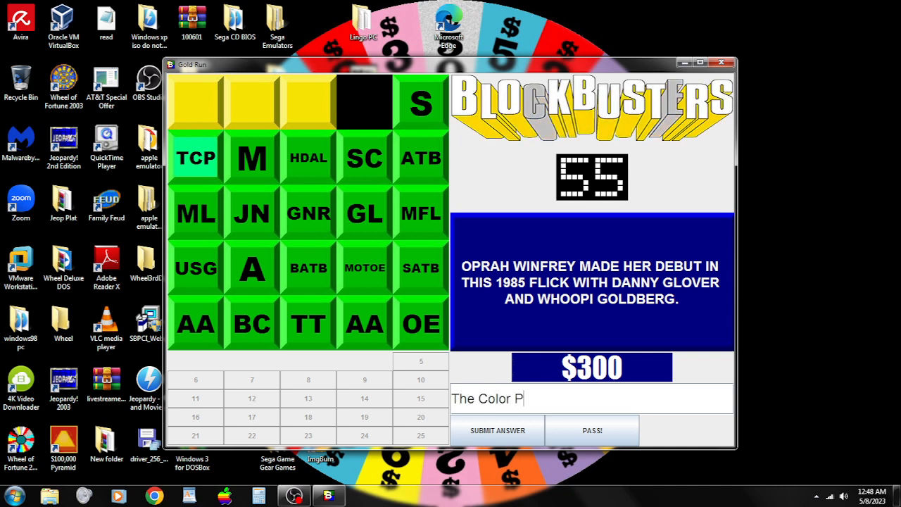
pyautogui.click(497, 431)
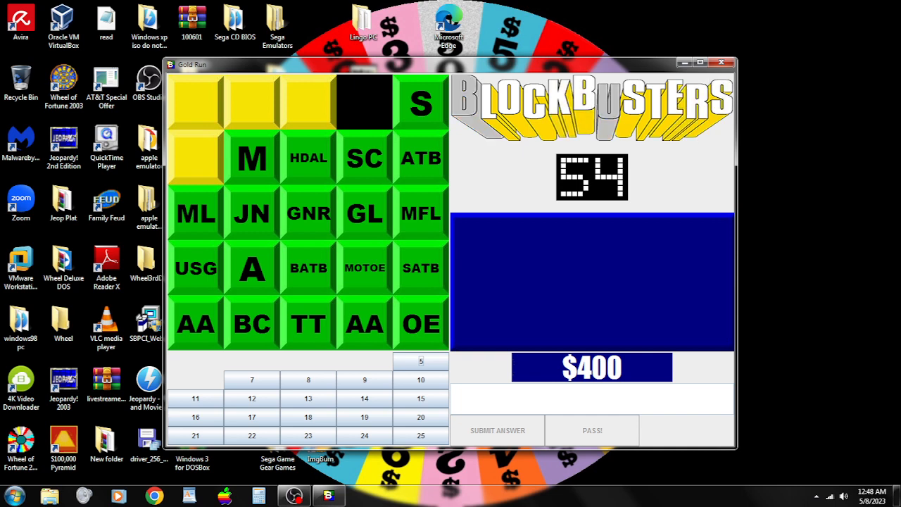
# Answer ML with Mel and USG with Ulysses S Grant, then enter Ann Arbor.
pyautogui.click(196, 212)
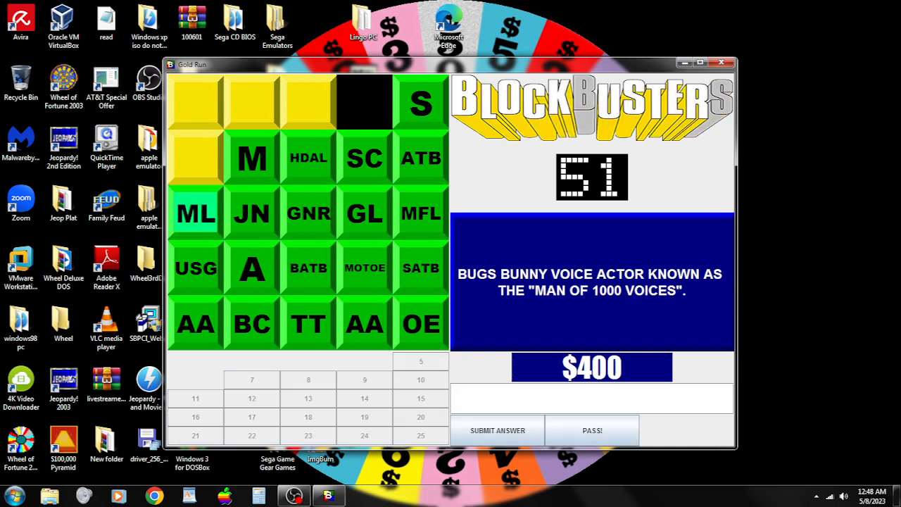
pyautogui.write('MEI')
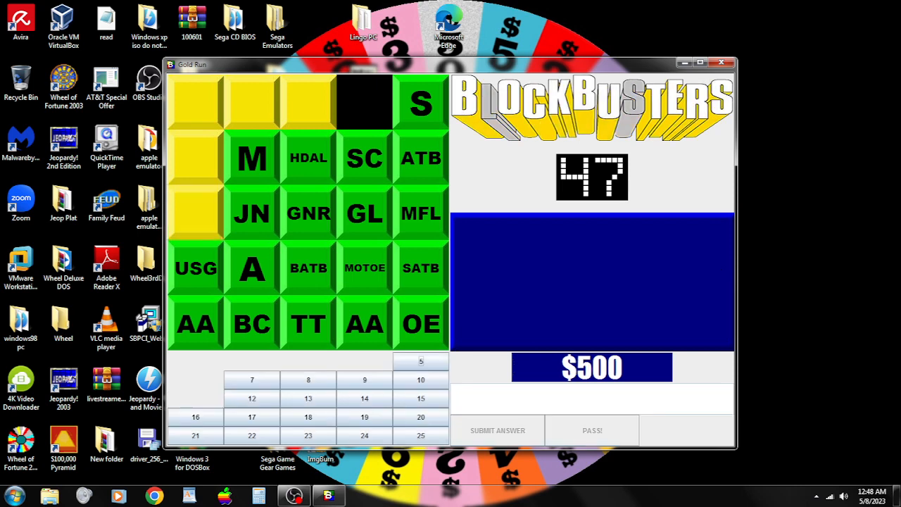
pyautogui.click(196, 268)
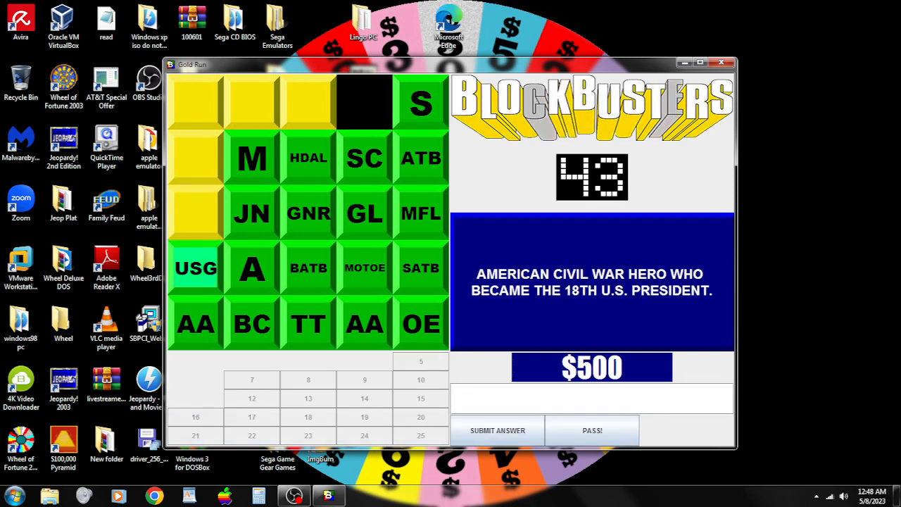
pyautogui.write('Ulysses S G')
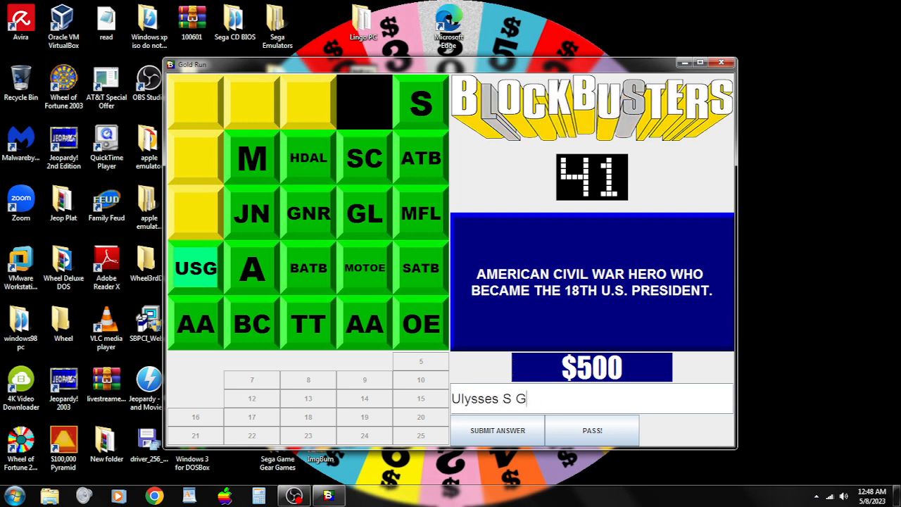
pyautogui.click(497, 431)
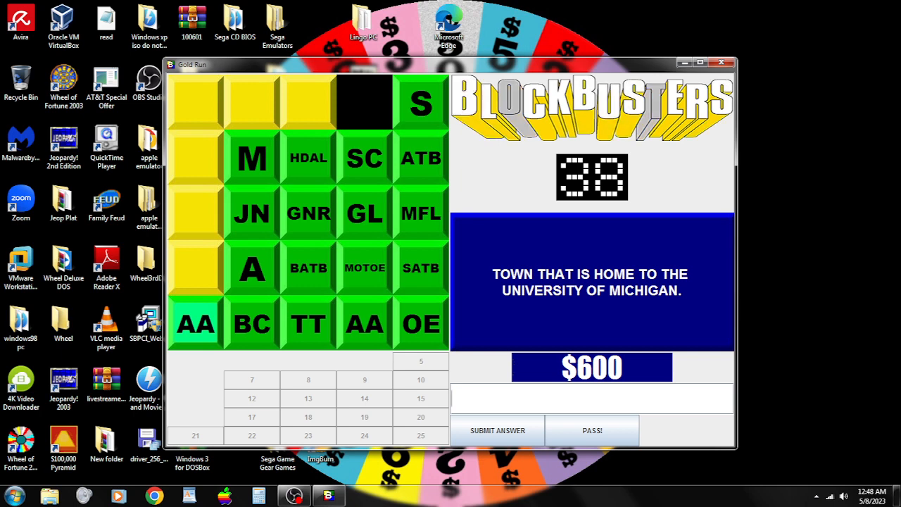
pyautogui.write('Ann Arbo')
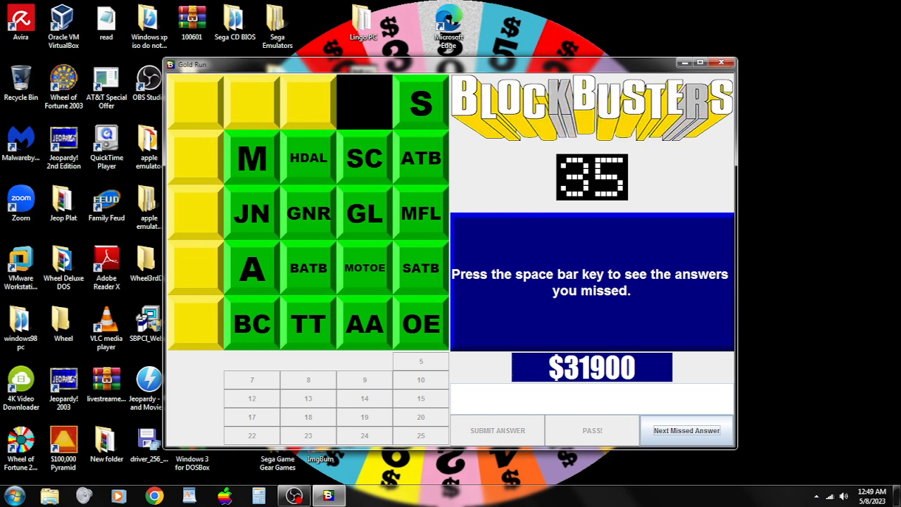
# Review the missed Gold Run answers and continue to the champions table.
pyautogui.press('space')
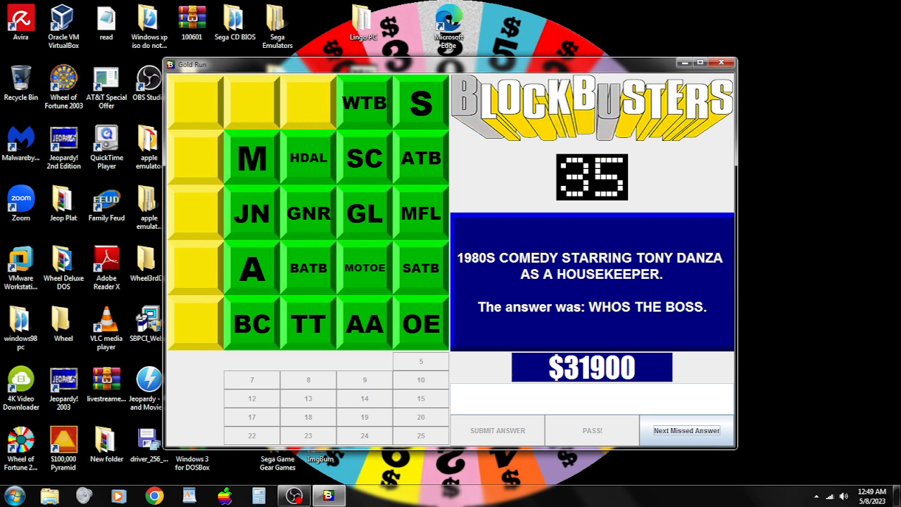
pyautogui.click(687, 430)
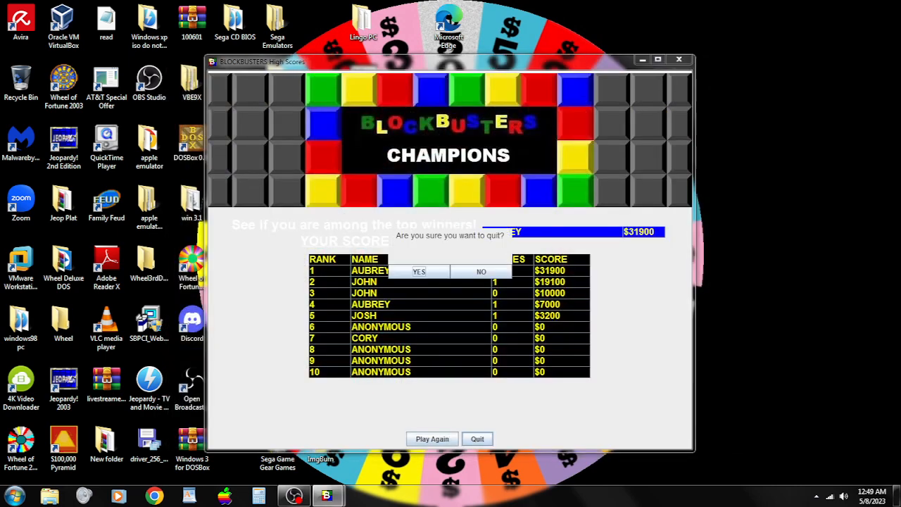
# Confirm YES to quit Blockbusters to the desktop.
pyautogui.click(420, 270)
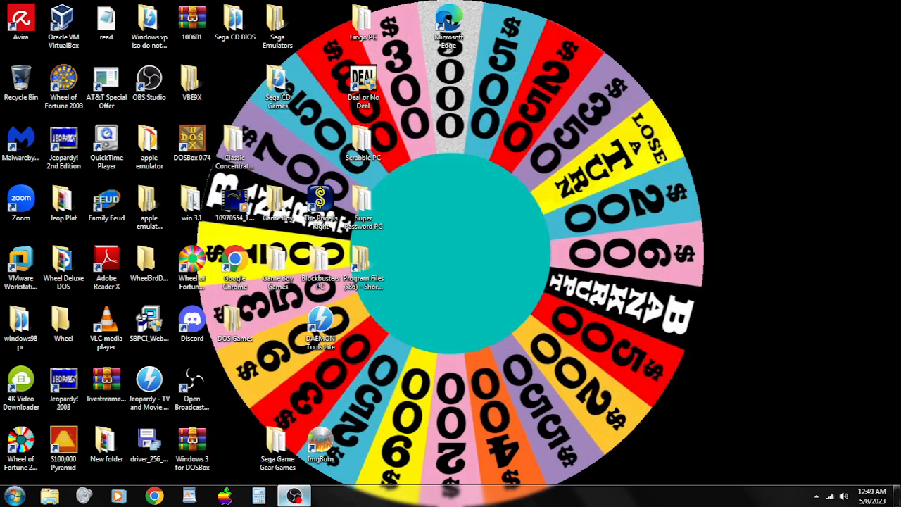